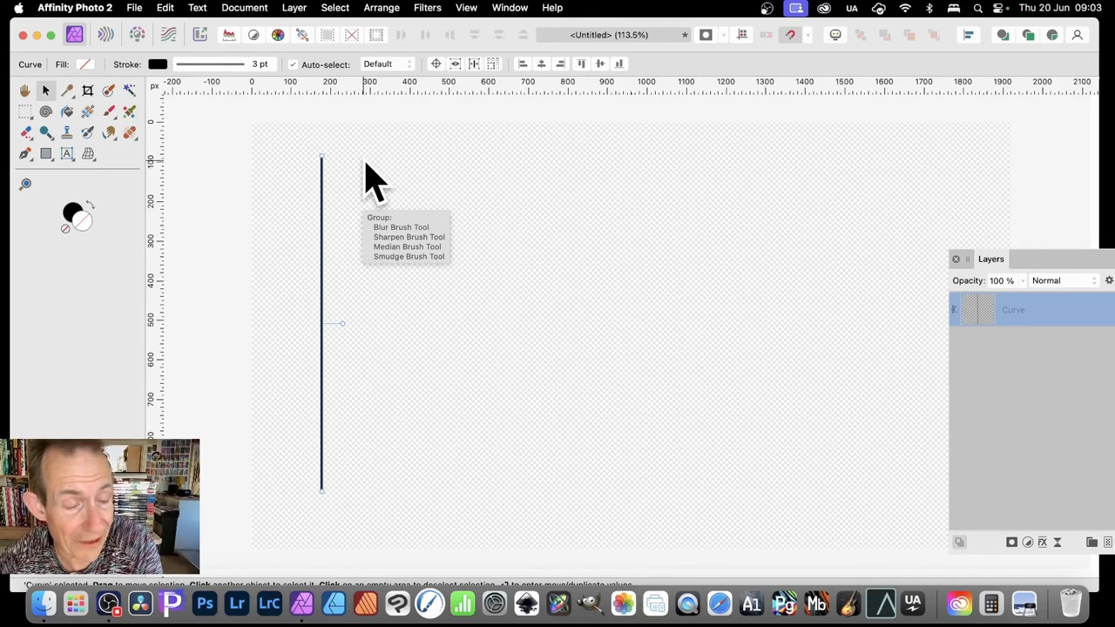
{"action": "mouse_move", "coordinate": [56, 205]}
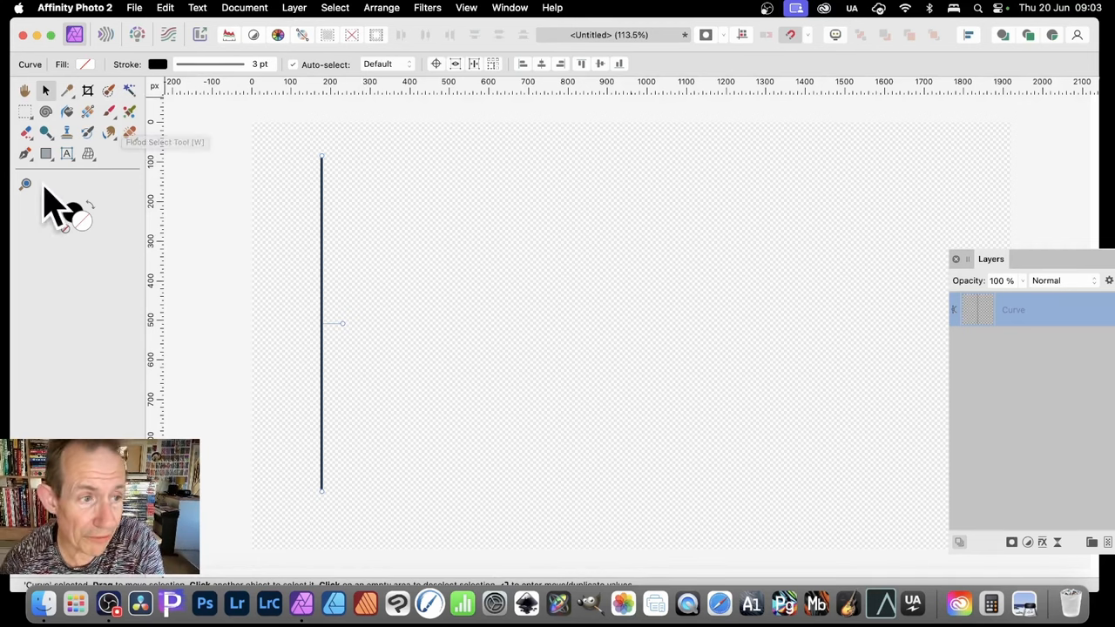
Step: Try the Rectangle tool with two small rectangles near the canvas top, then return to selecting
{"action": "left_click", "coordinate": [45, 154]}
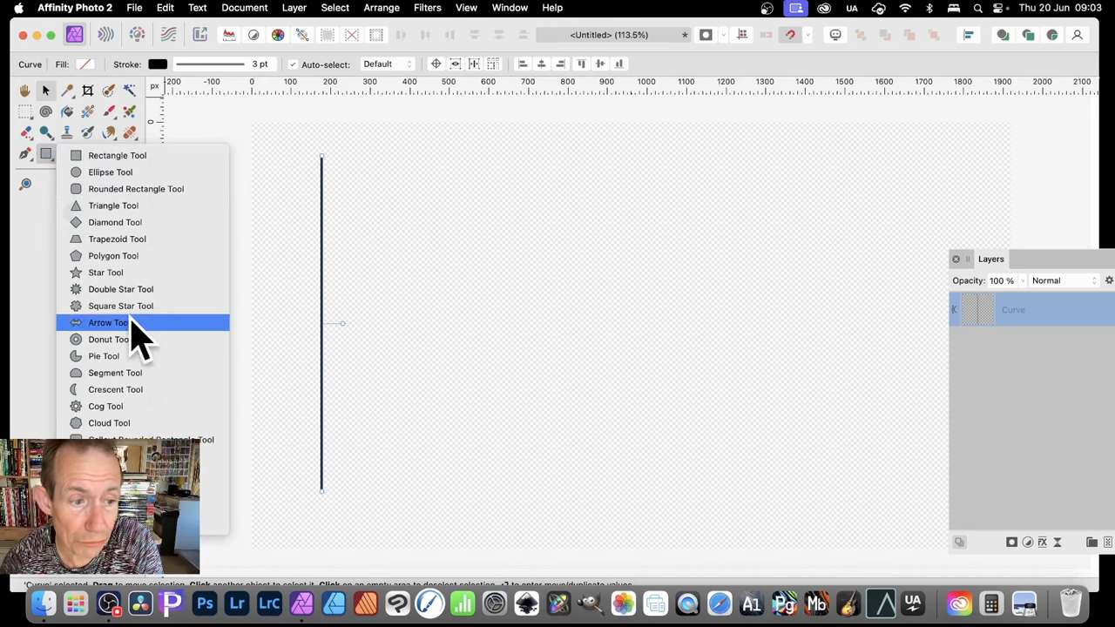
{"action": "left_click", "coordinate": [677, 390]}
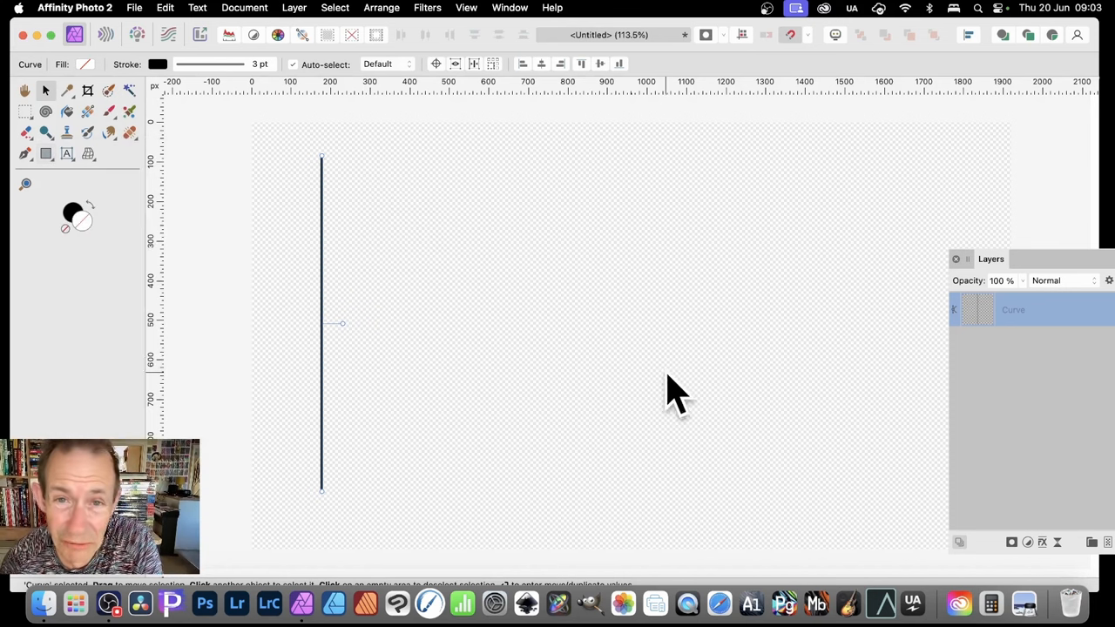
{"action": "mouse_move", "coordinate": [79, 154]}
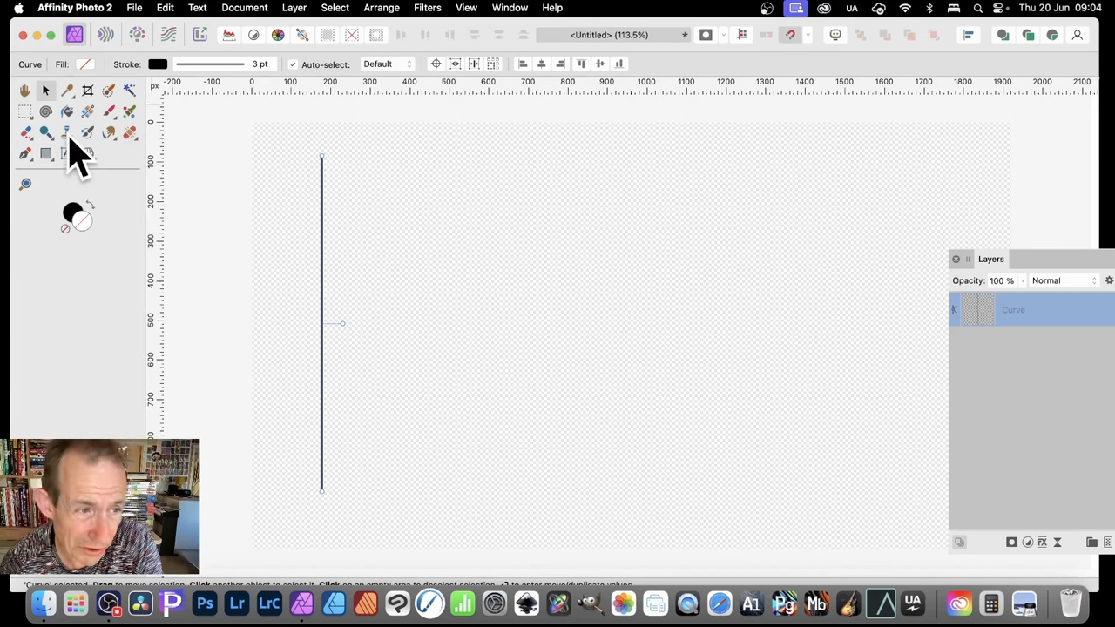
{"action": "left_click", "coordinate": [45, 153]}
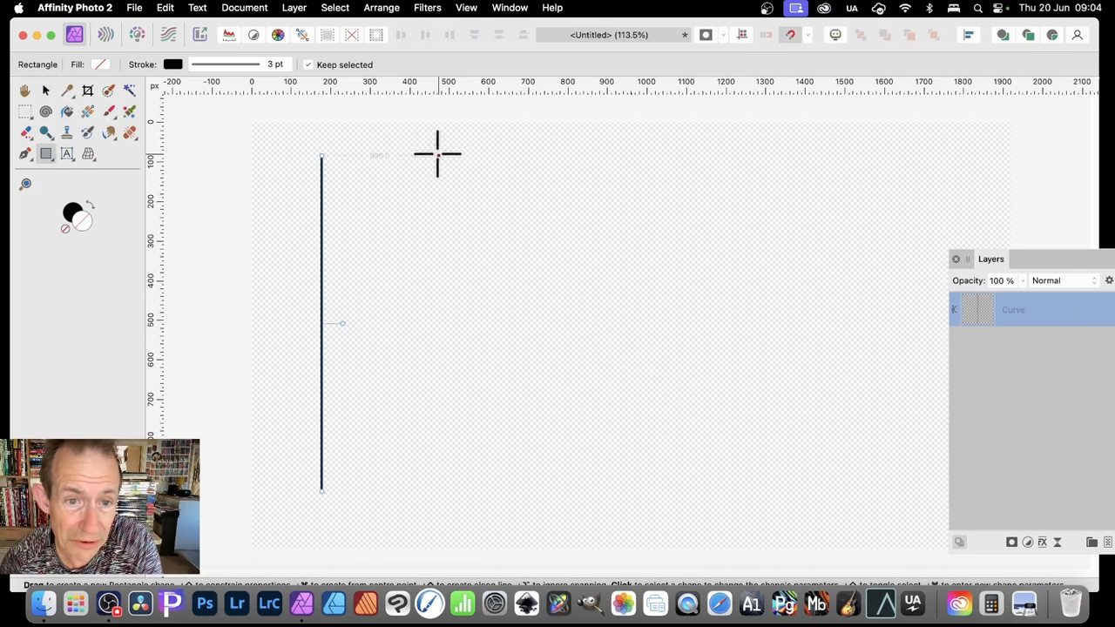
{"action": "left_click_drag", "start_coordinate": [427, 146], "coordinate": [439, 174]}
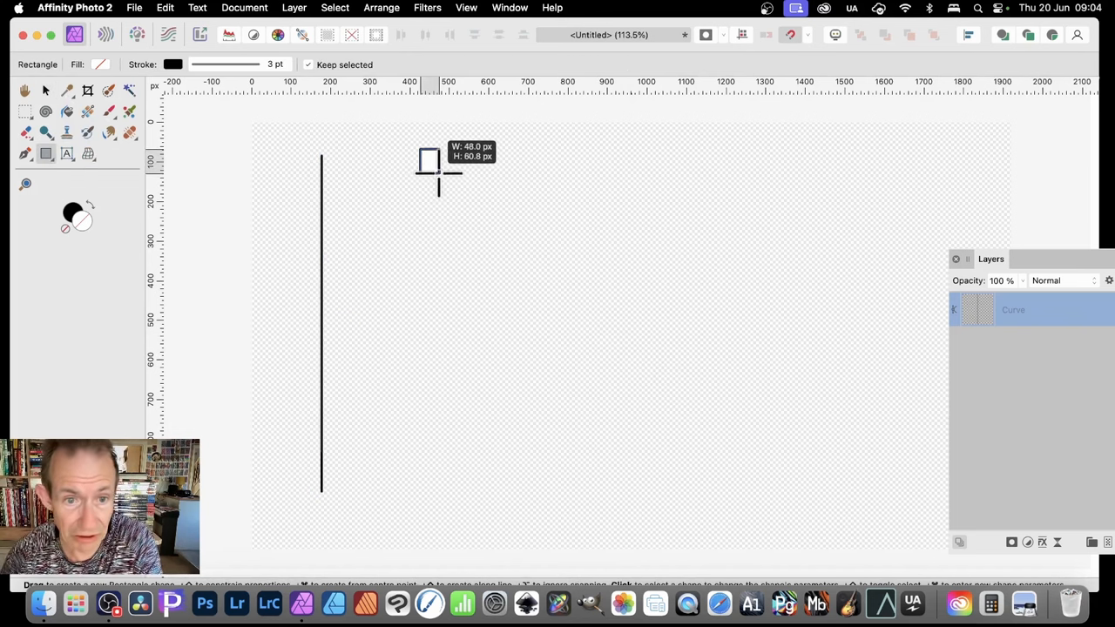
{"action": "left_click_drag", "start_coordinate": [439, 178], "coordinate": [444, 202]}
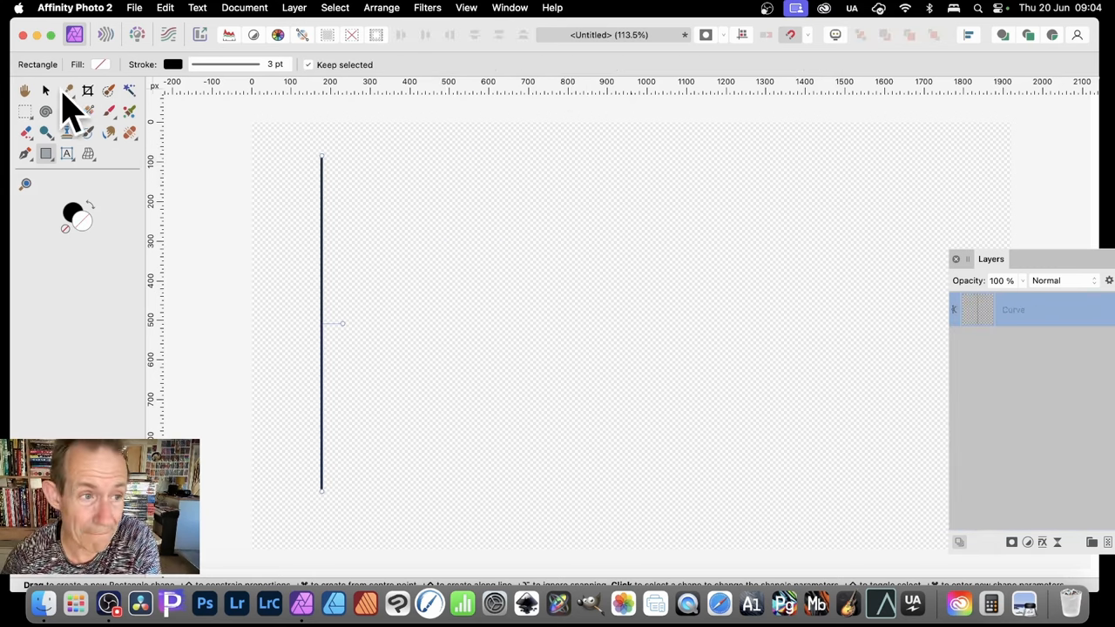
{"action": "left_click", "coordinate": [46, 91]}
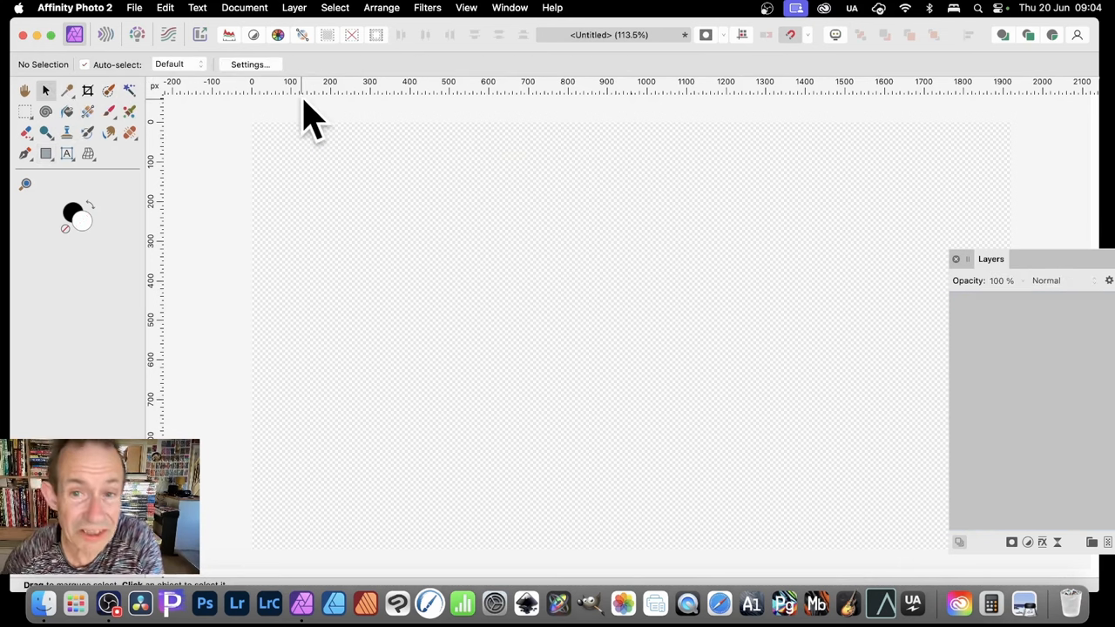
{"action": "mouse_move", "coordinate": [240, 119]}
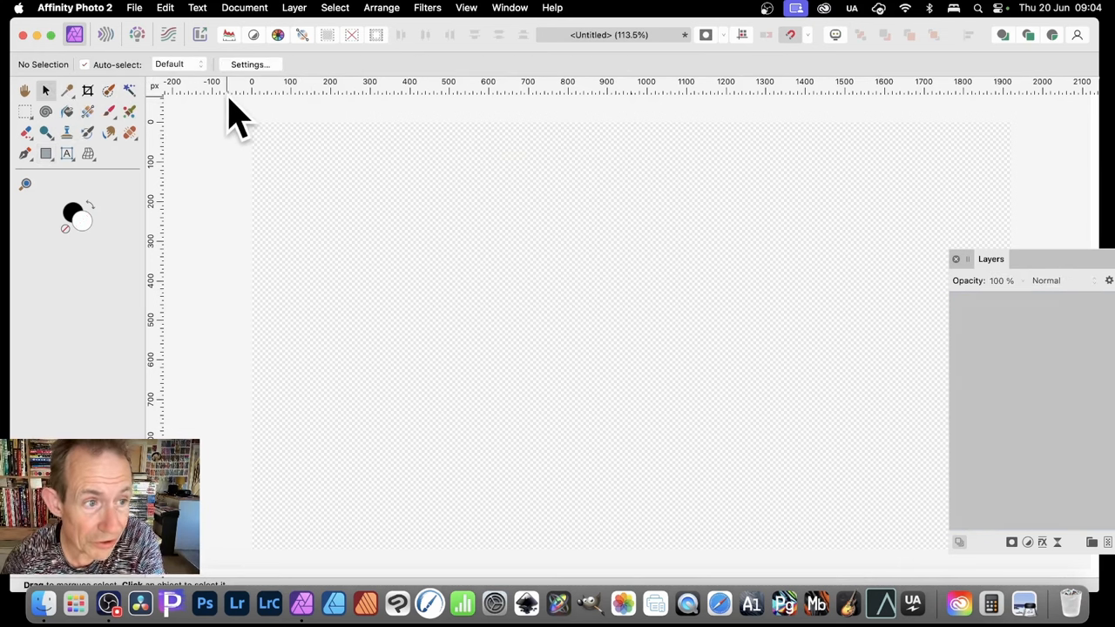
{"action": "mouse_move", "coordinate": [66, 188]}
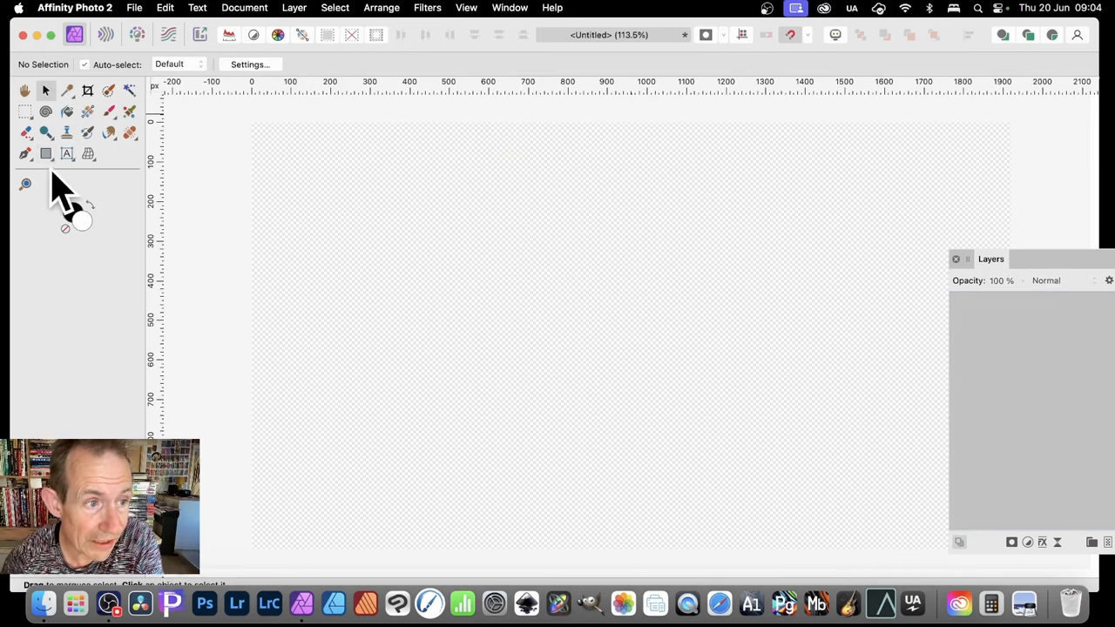
Step: Draw a thin vertical line down the left of the canvas with the Pen Tool
{"action": "left_click", "coordinate": [24, 154]}
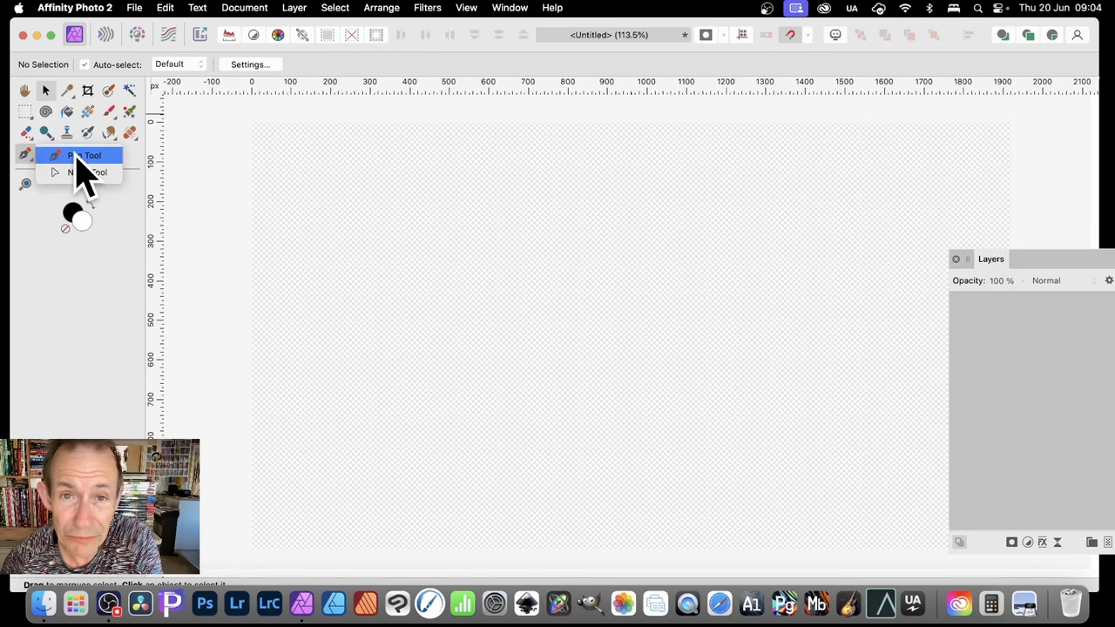
{"action": "left_click", "coordinate": [84, 155]}
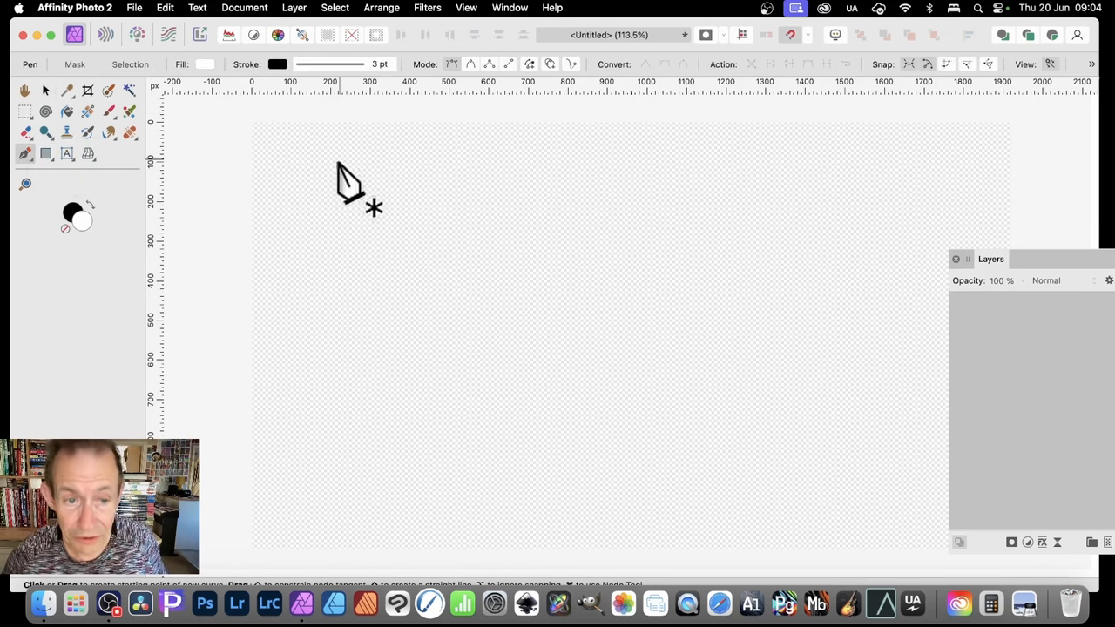
{"action": "left_click", "coordinate": [338, 160]}
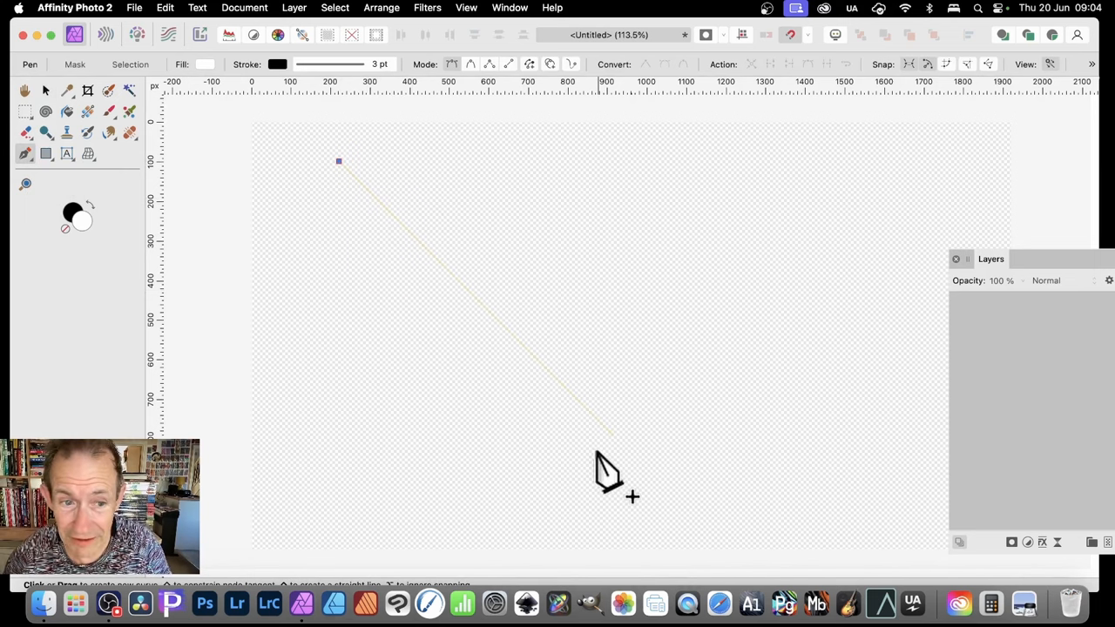
{"action": "mouse_move", "coordinate": [654, 470]}
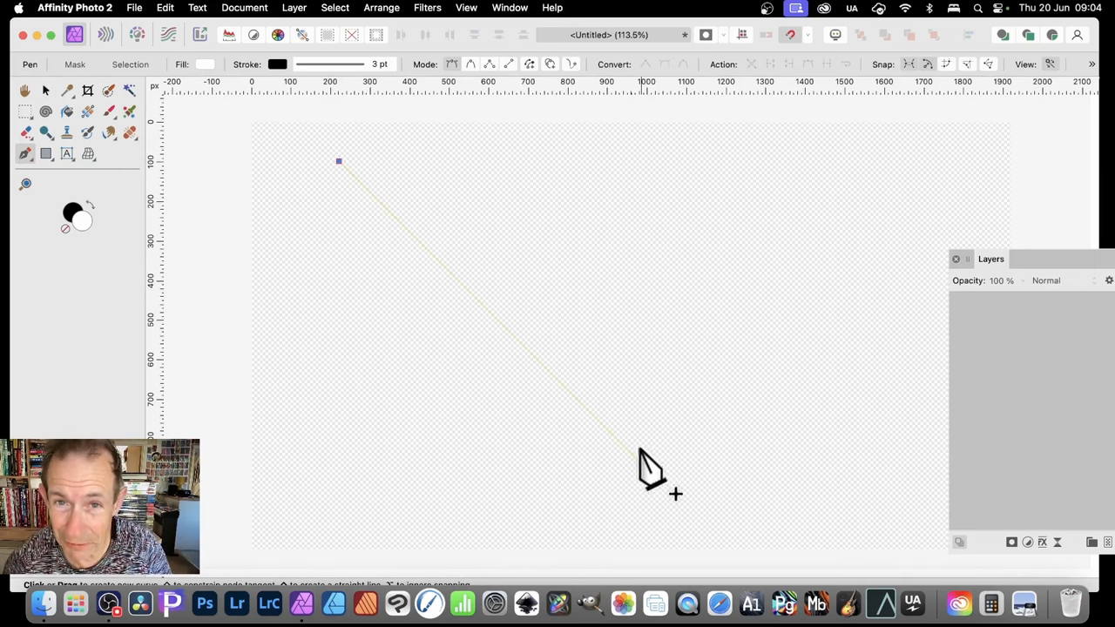
{"action": "left_click", "coordinate": [340, 519]}
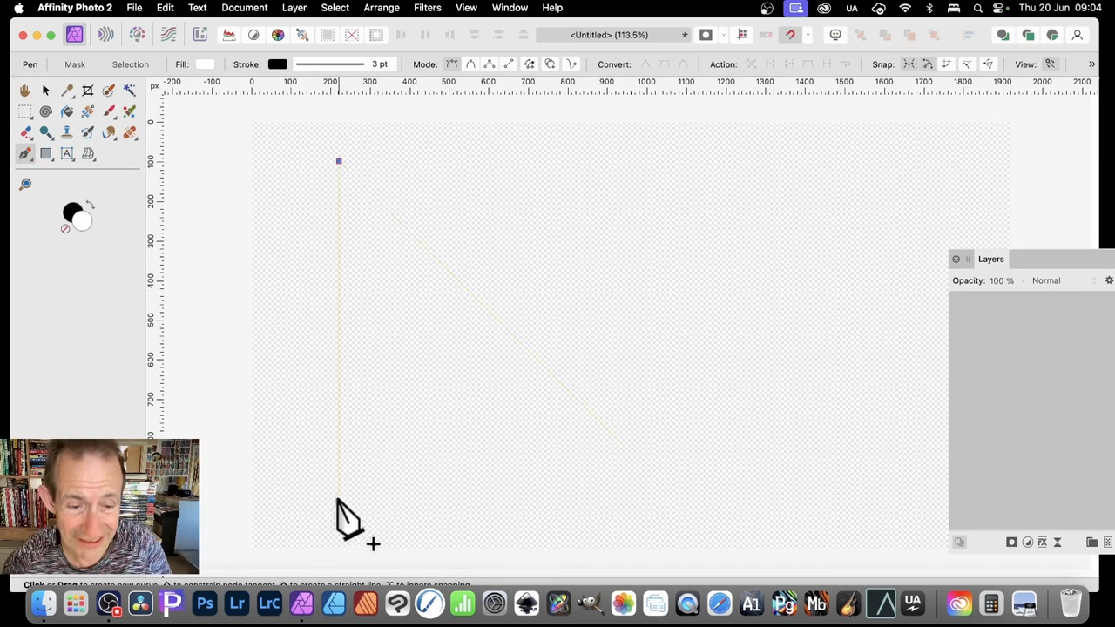
{"action": "left_click", "coordinate": [340, 495]}
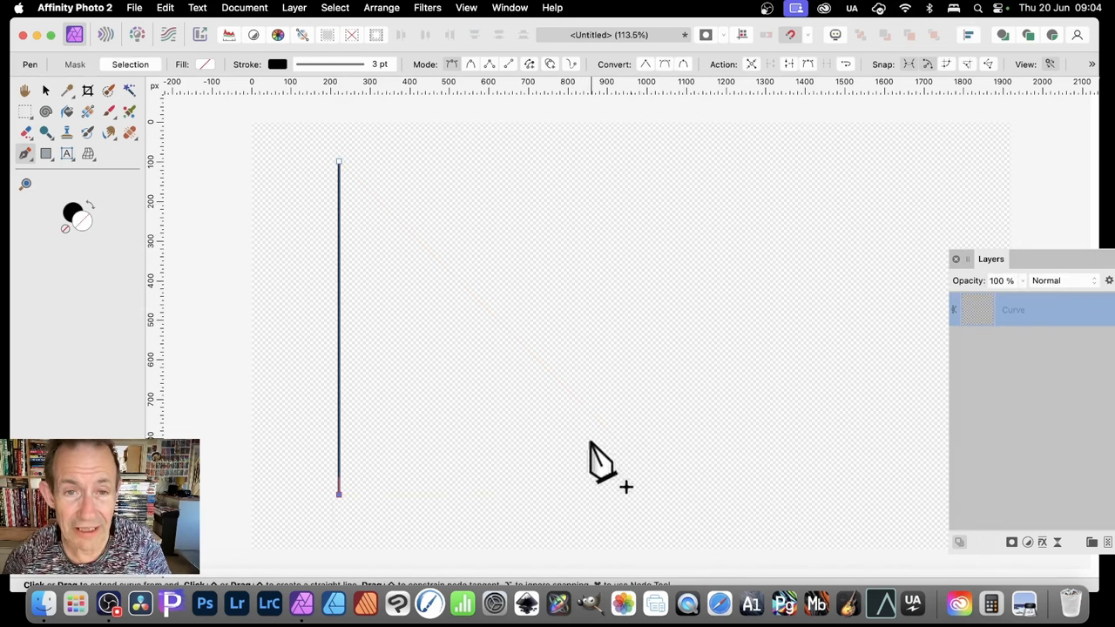
{"action": "mouse_move", "coordinate": [595, 456]}
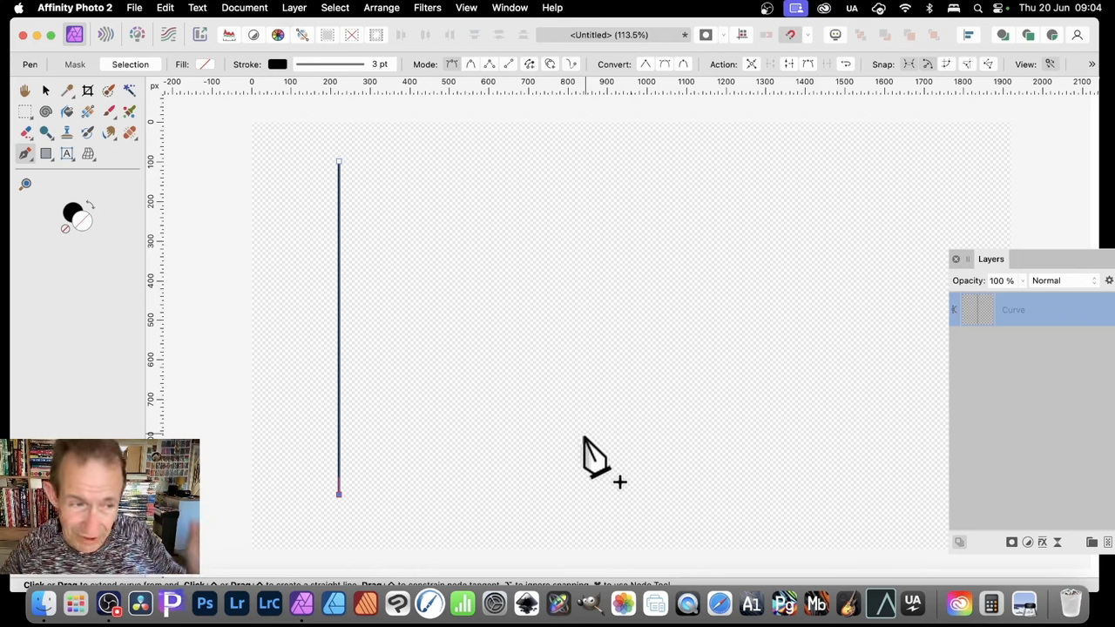
{"action": "mouse_move", "coordinate": [52, 100]}
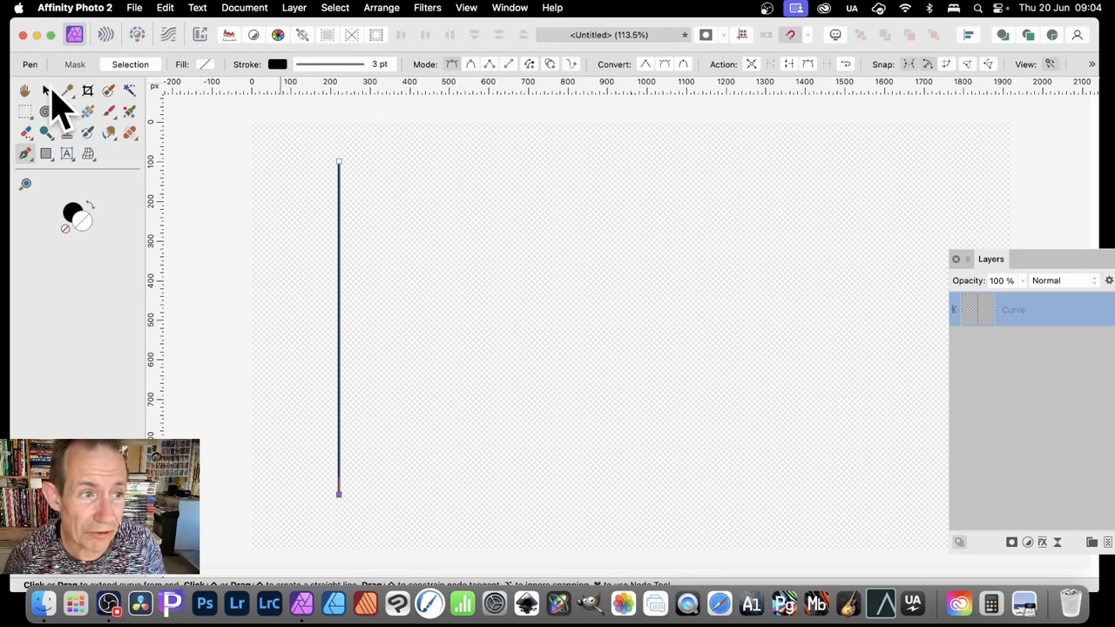
Step: Select the line and set the Move/Duplicate values for 29 offset, rotated, 95 % scaled copies
{"action": "left_click", "coordinate": [45, 90]}
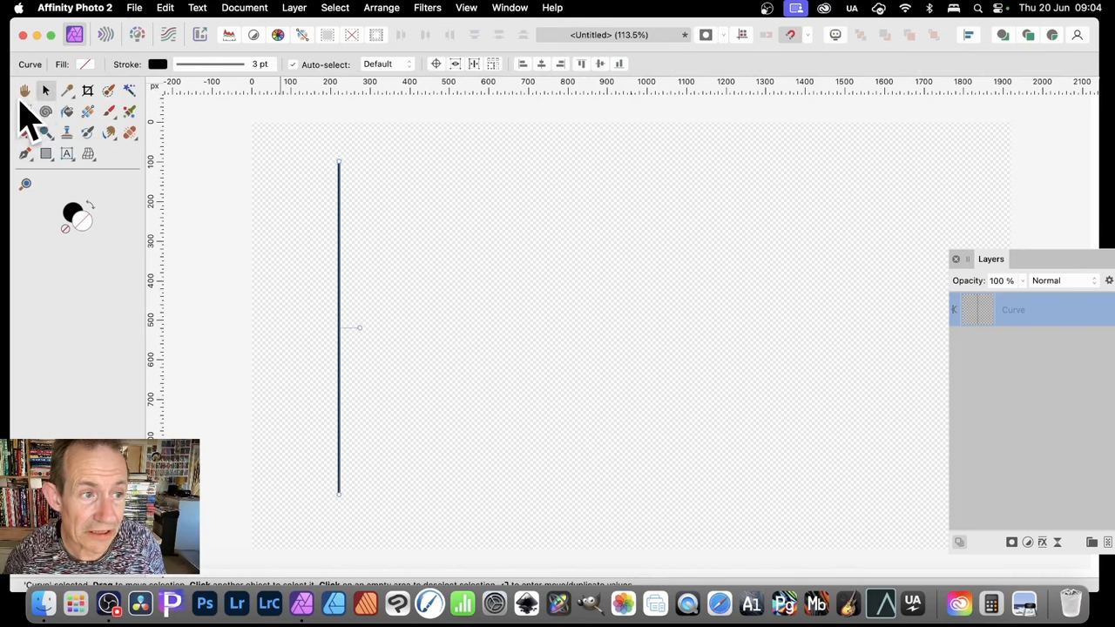
{"action": "mouse_move", "coordinate": [48, 96]}
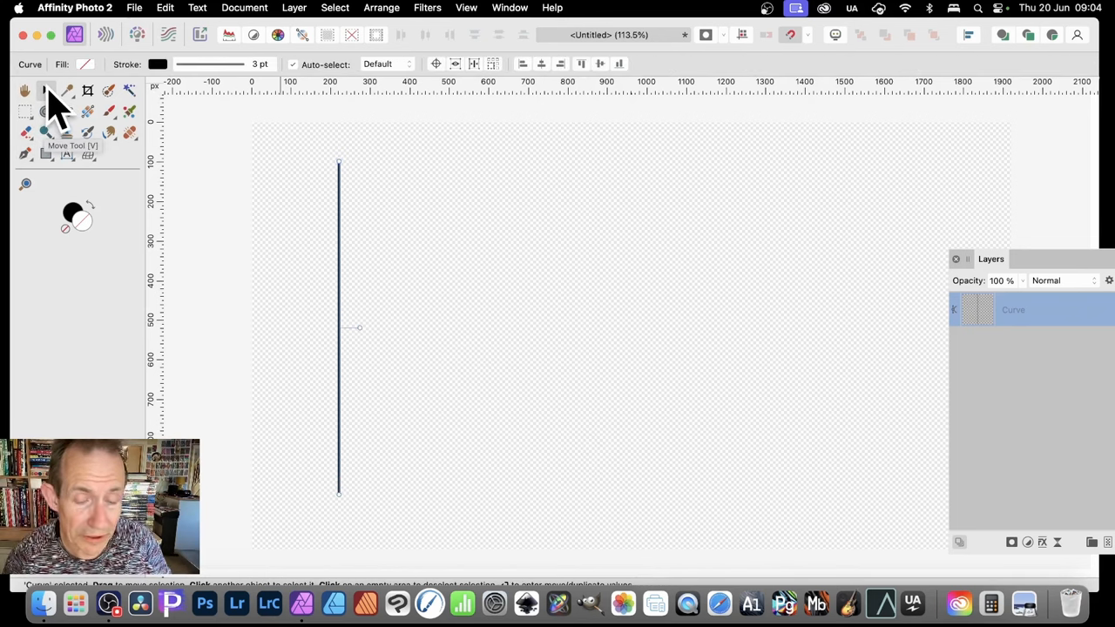
{"action": "mouse_move", "coordinate": [300, 418]}
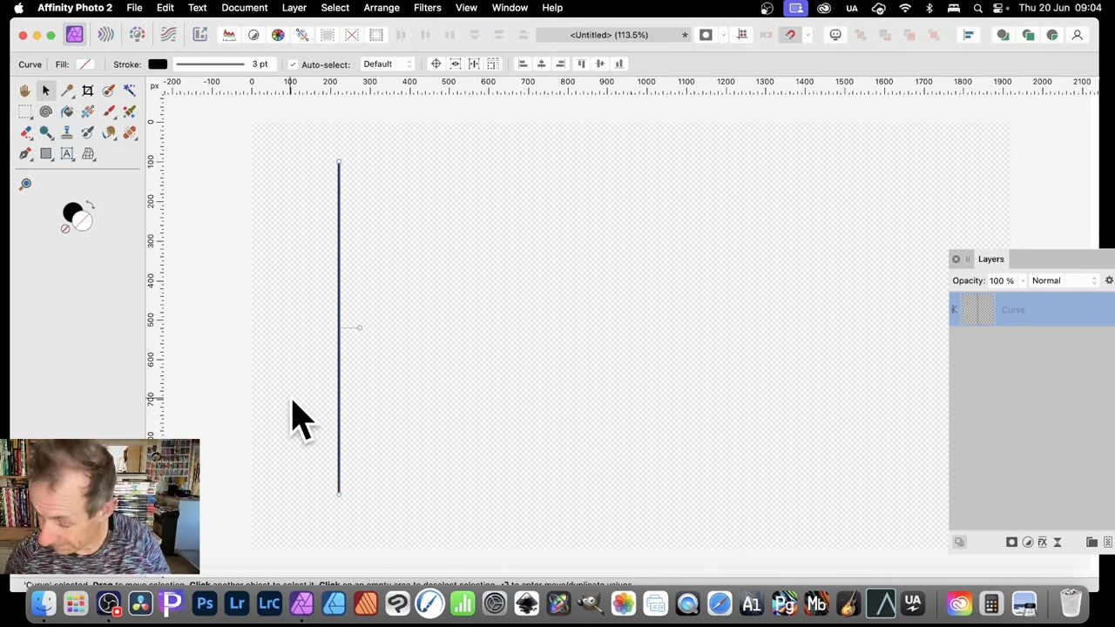
{"action": "mouse_move", "coordinate": [322, 384]}
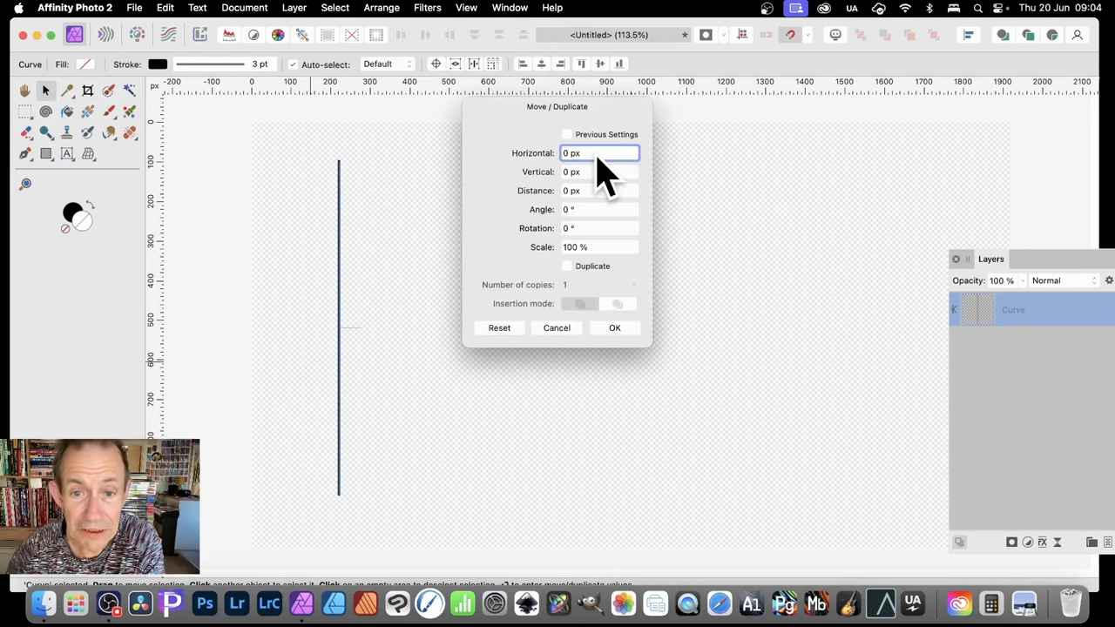
{"action": "mouse_move", "coordinate": [578, 282]}
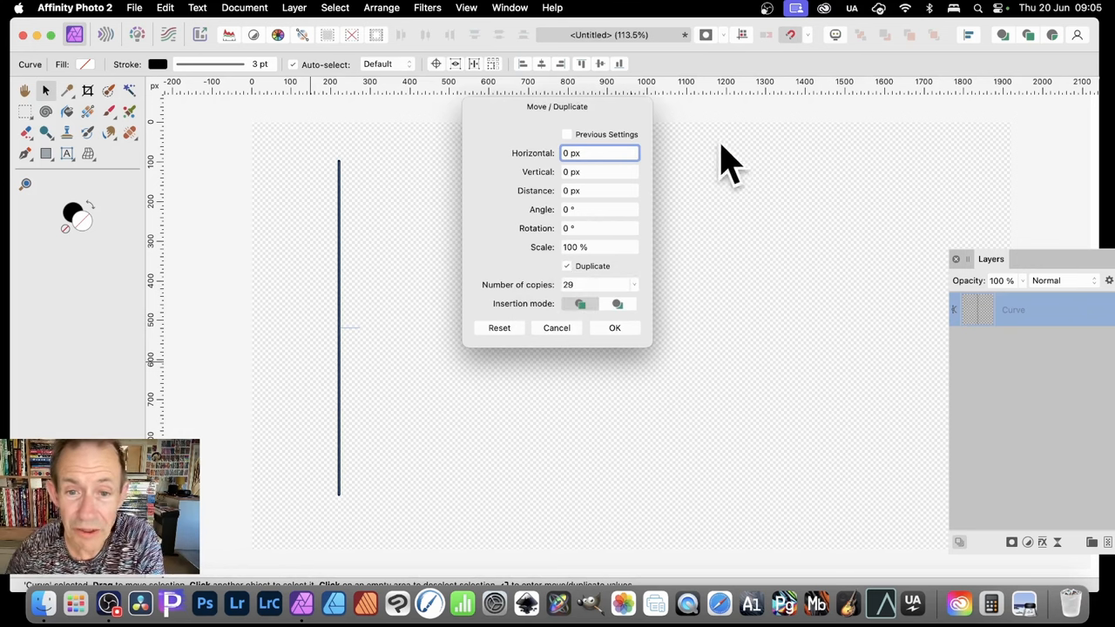
{"action": "mouse_move", "coordinate": [348, 130]}
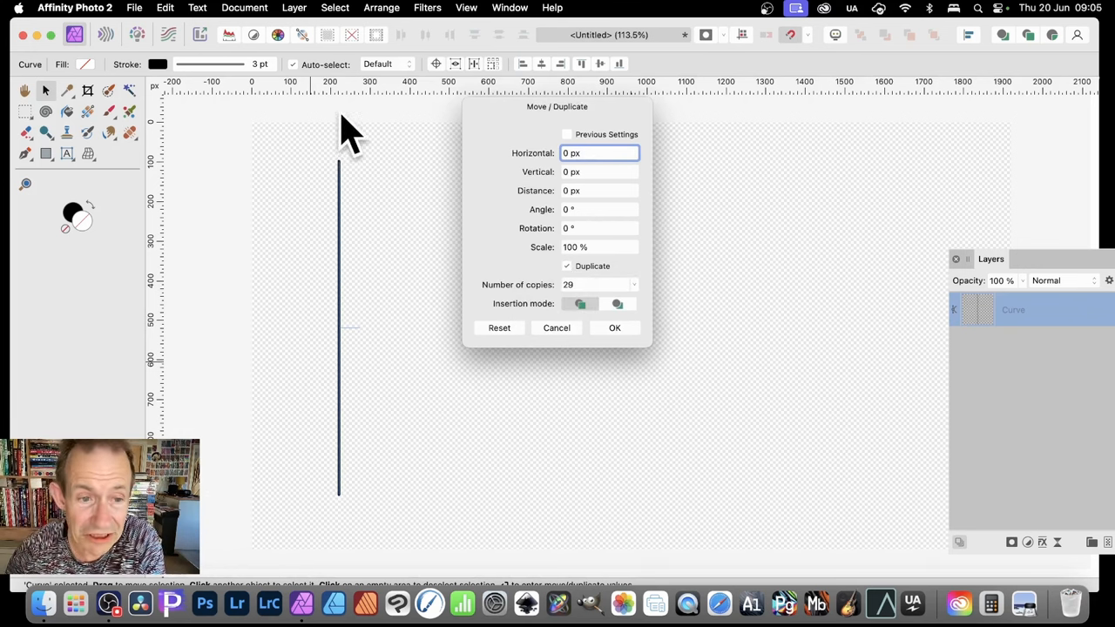
{"action": "mouse_move", "coordinate": [471, 366]}
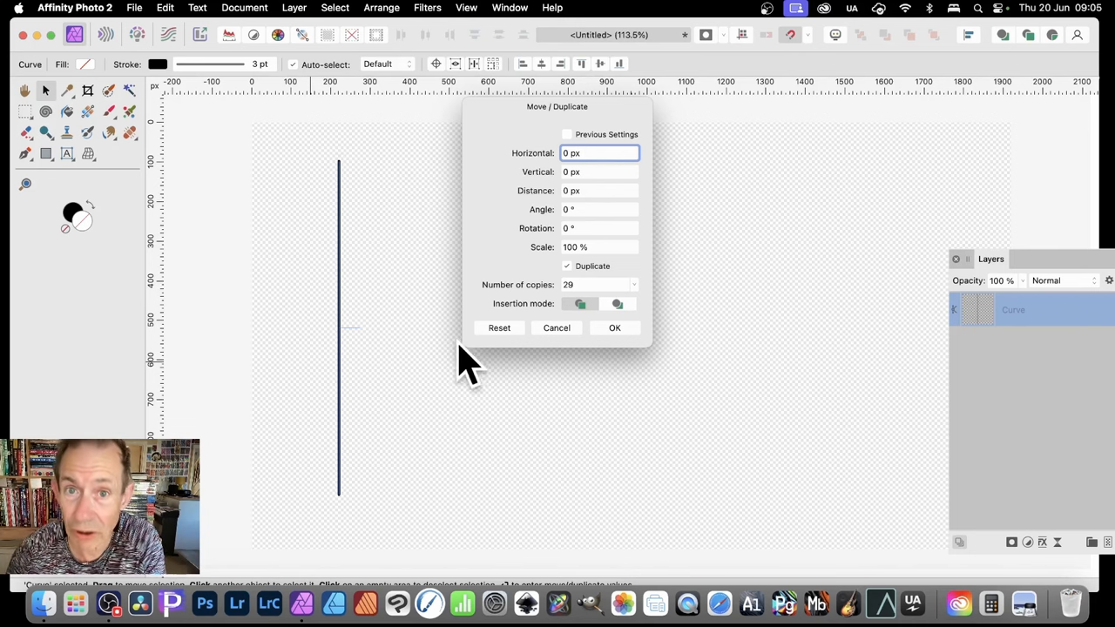
{"action": "mouse_move", "coordinate": [544, 171]}
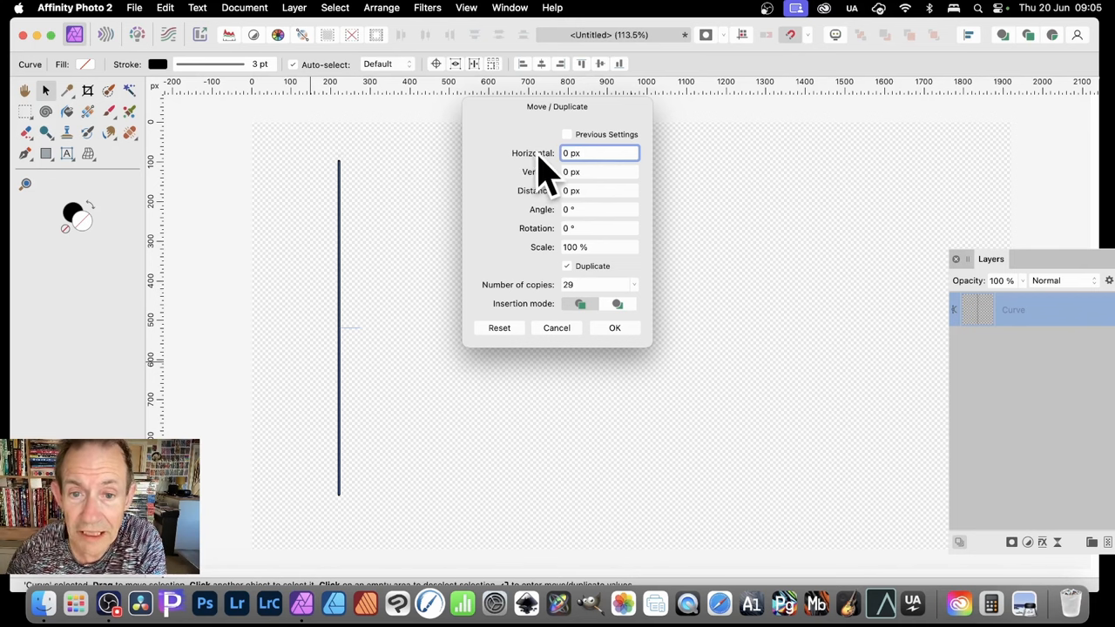
{"action": "type", "text": "7"}
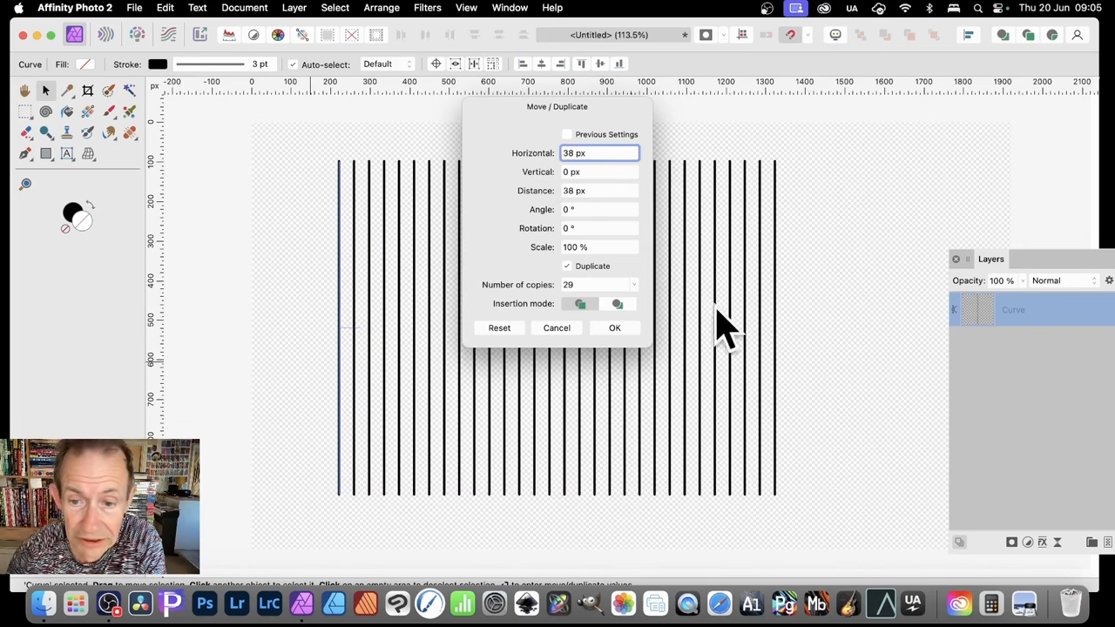
{"action": "mouse_move", "coordinate": [1065, 293]}
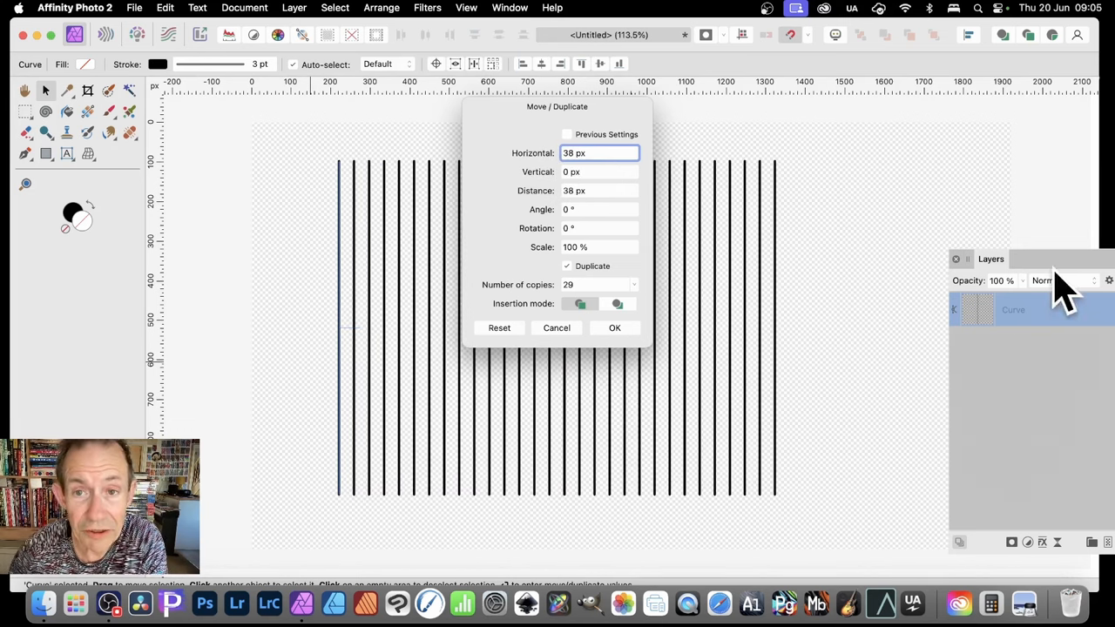
{"action": "mouse_move", "coordinate": [985, 288]}
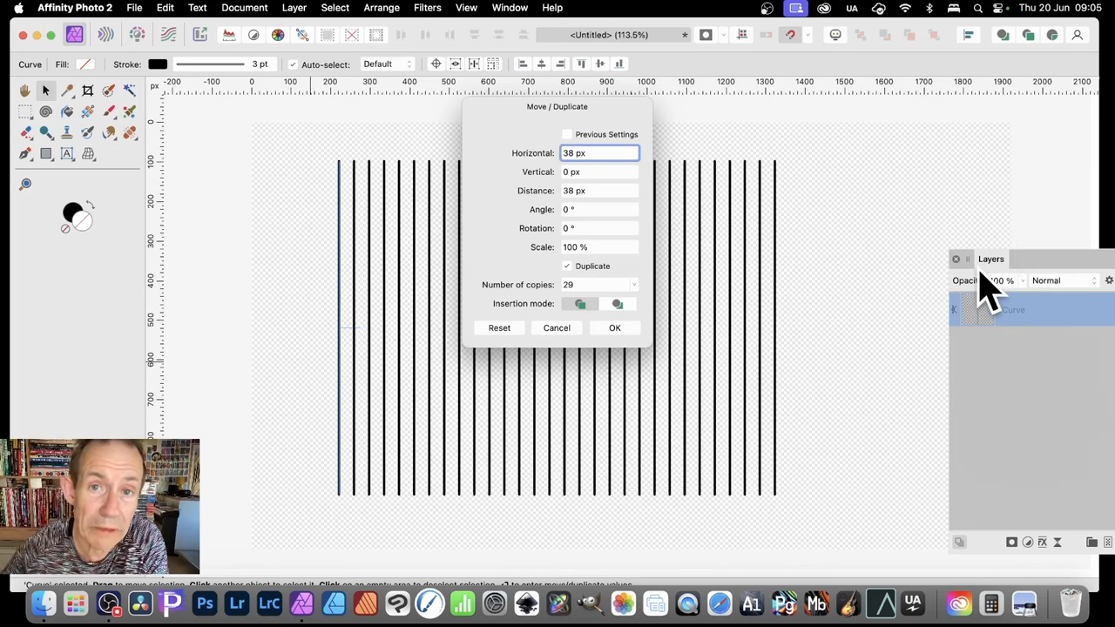
{"action": "mouse_move", "coordinate": [798, 345]}
{"action": "type", "text": "5"}
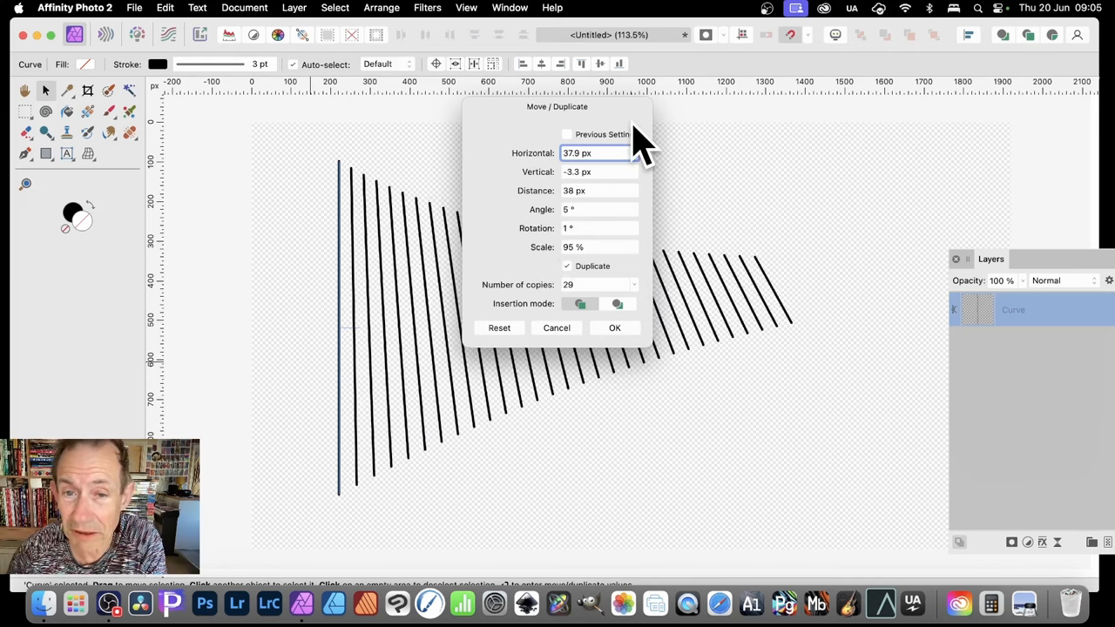
{"action": "mouse_move", "coordinate": [631, 139]}
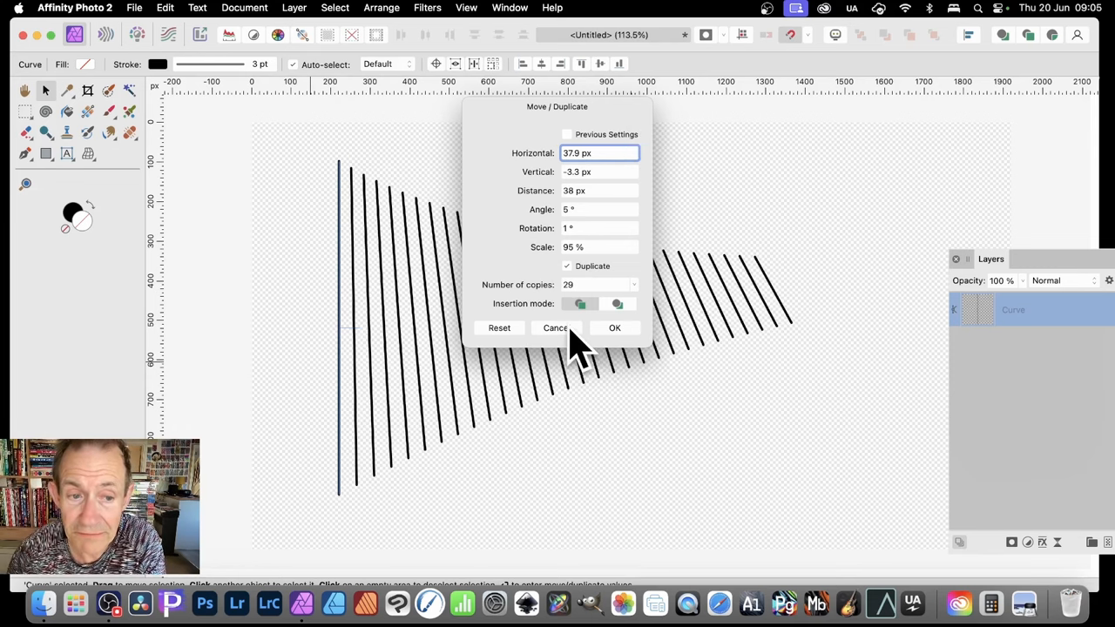
Step: Discard the copies, draw a single diagonal line with the Pen and make its stroke red
{"action": "left_click", "coordinate": [554, 327]}
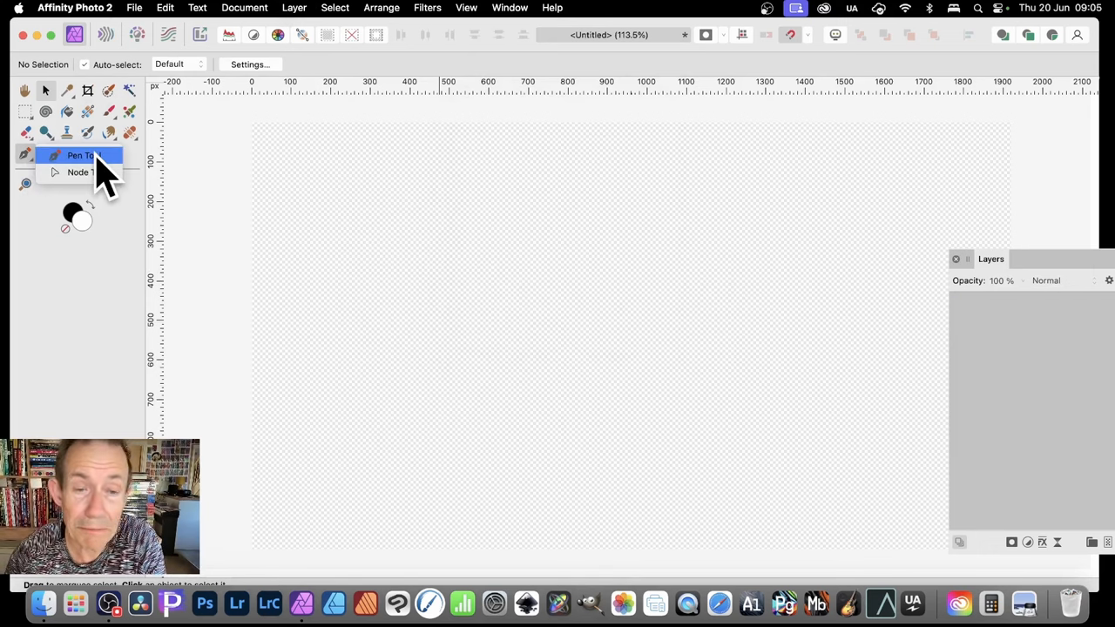
{"action": "left_click", "coordinate": [82, 155]}
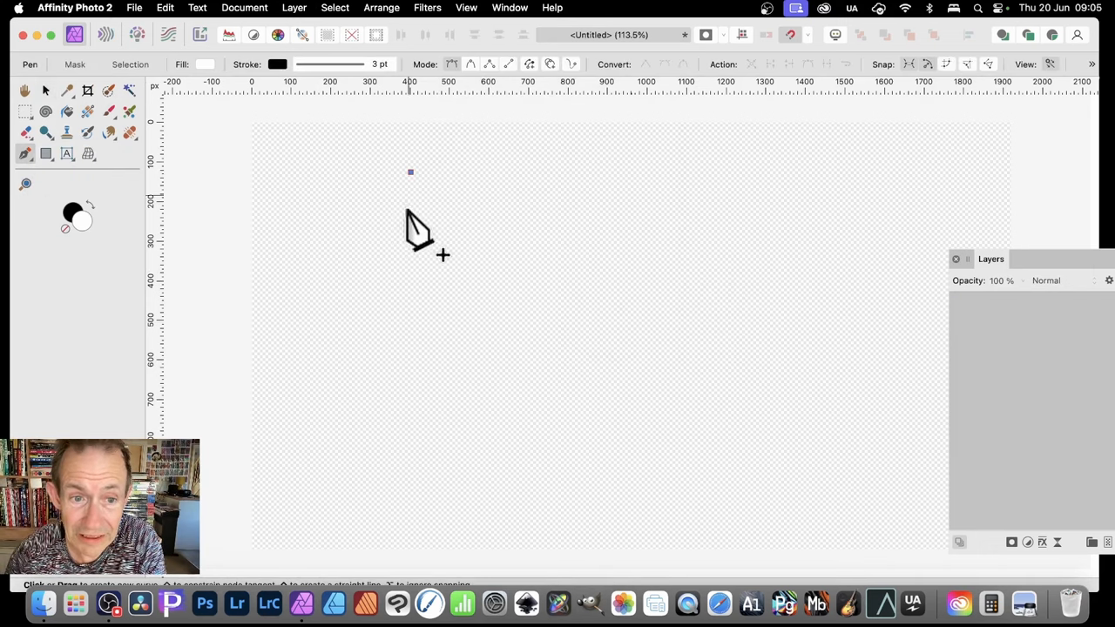
{"action": "mouse_move", "coordinate": [659, 427]}
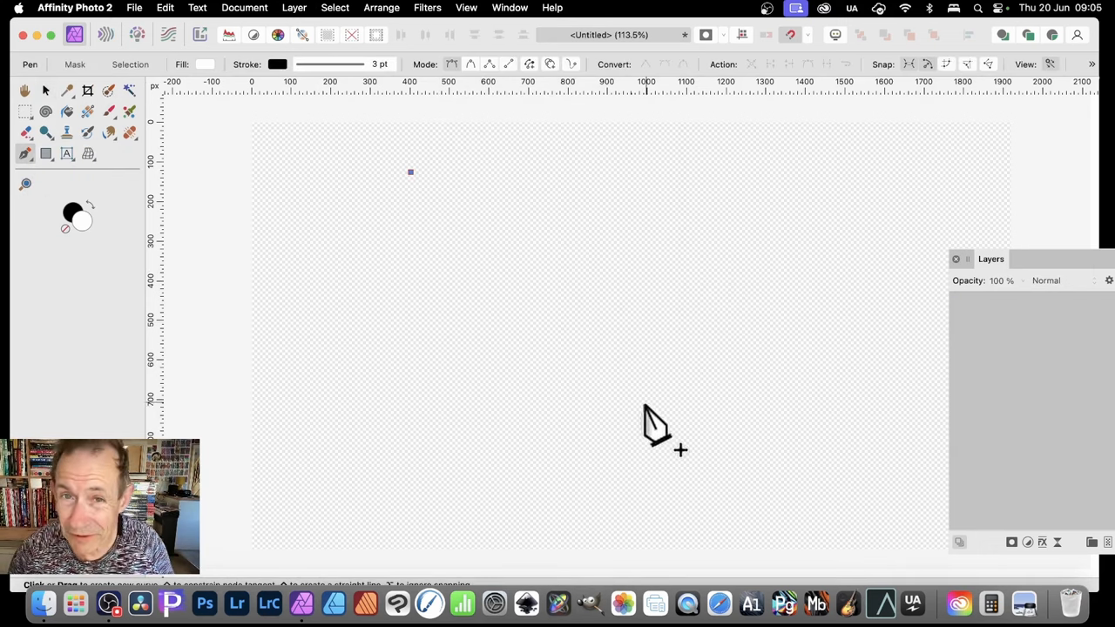
{"action": "mouse_move", "coordinate": [676, 410]}
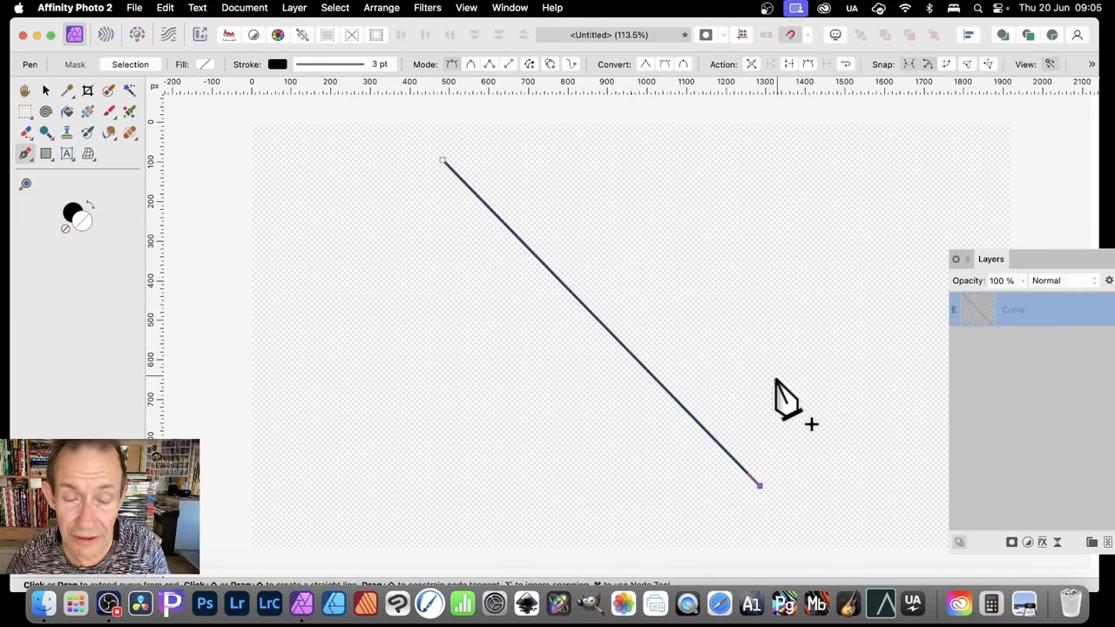
{"action": "mouse_move", "coordinate": [314, 26]}
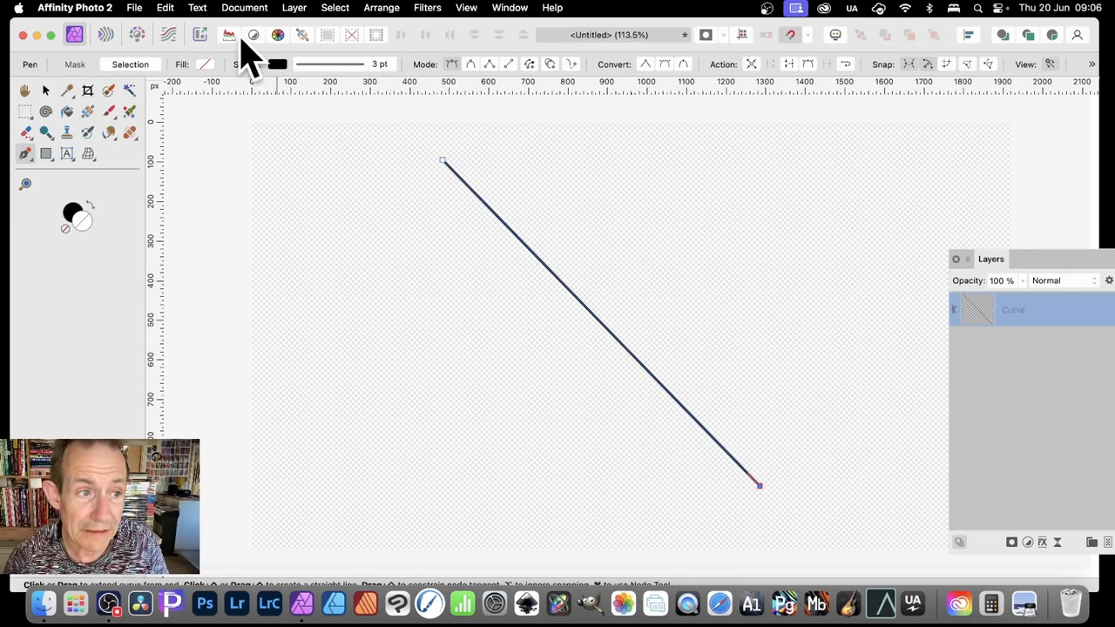
{"action": "left_click", "coordinate": [277, 63]}
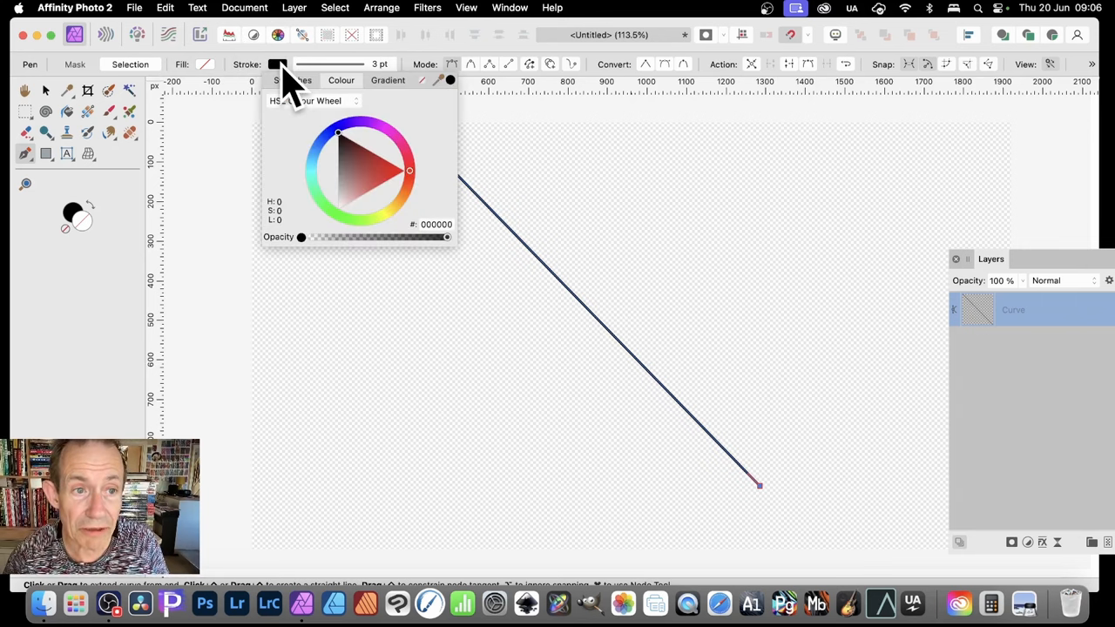
{"action": "left_click", "coordinate": [376, 175]}
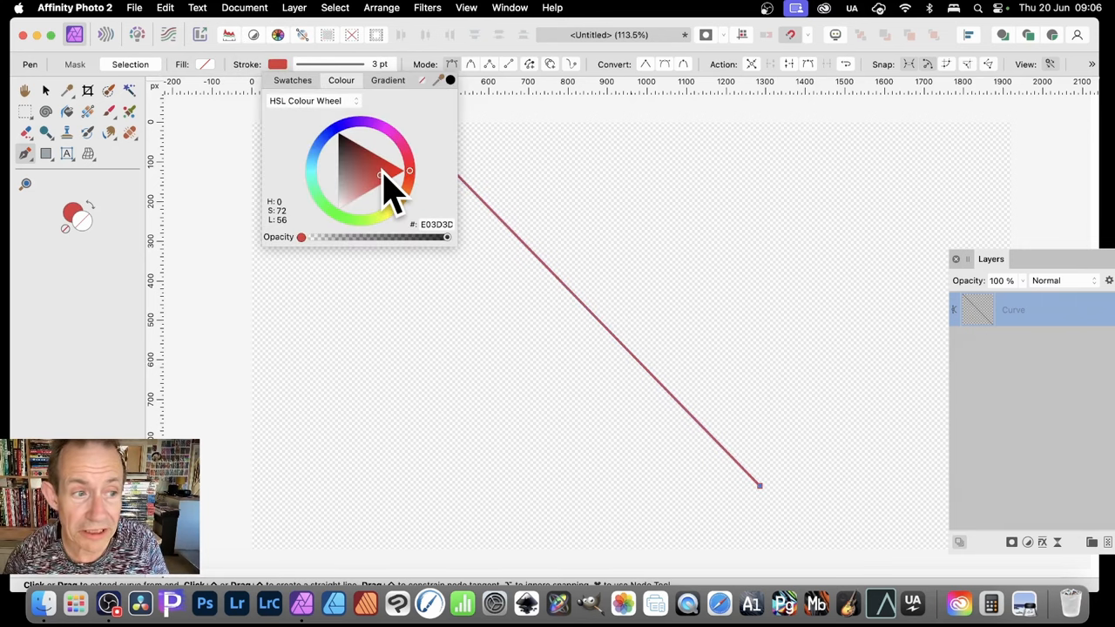
{"action": "mouse_move", "coordinate": [31, 171]}
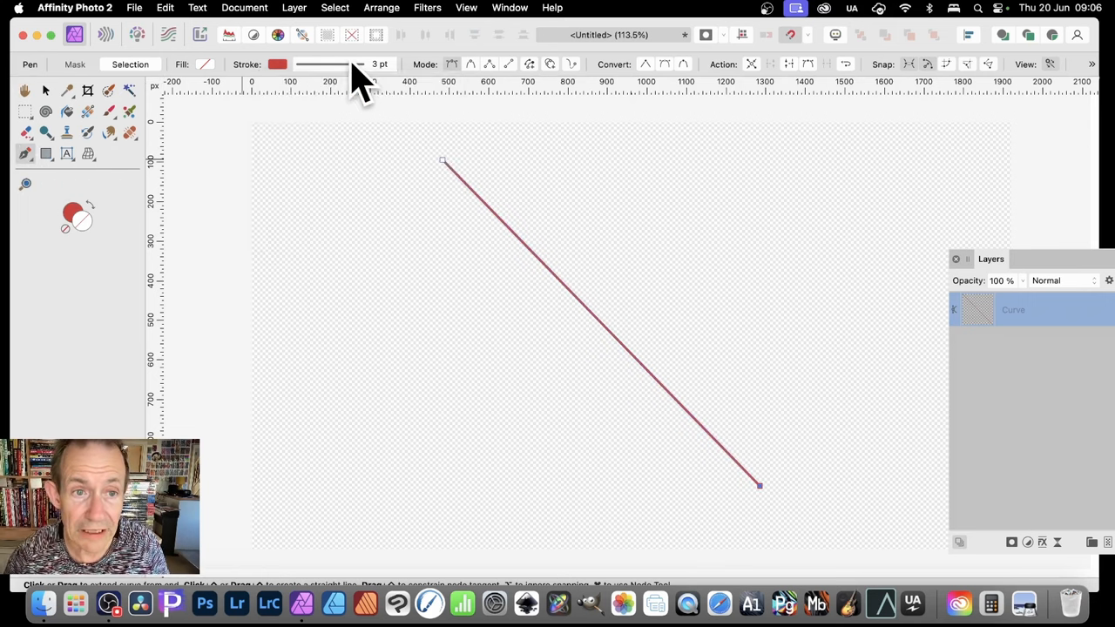
Step: Thicken the red stroke to about 27 pt in the Stroke panel, trying the cap options
{"action": "left_click", "coordinate": [359, 63]}
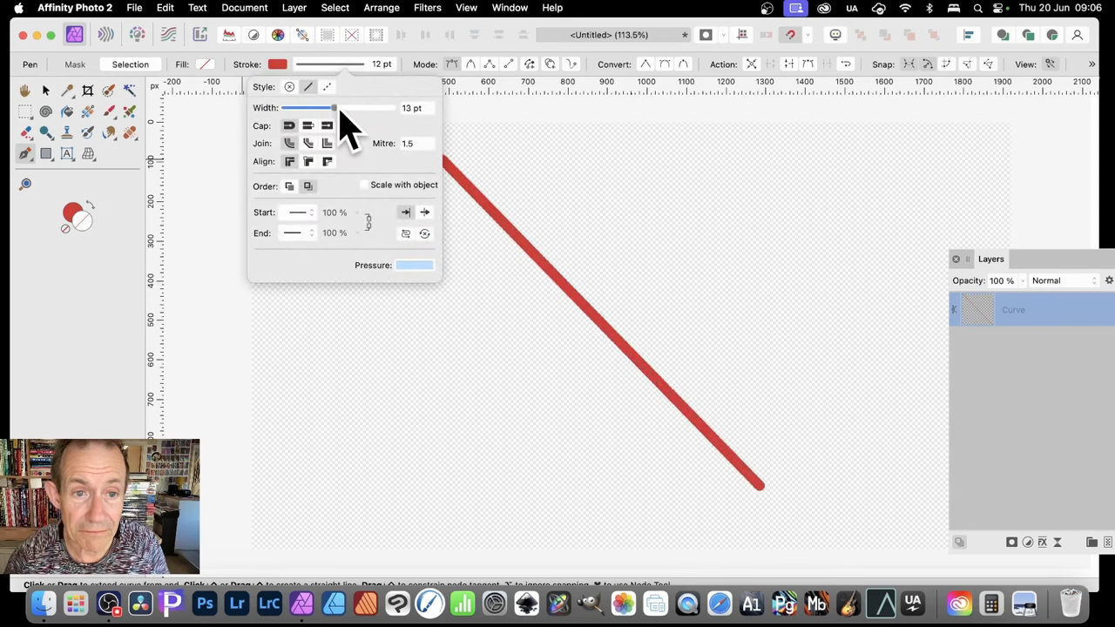
{"action": "left_click_drag", "start_coordinate": [334, 108], "coordinate": [352, 108]}
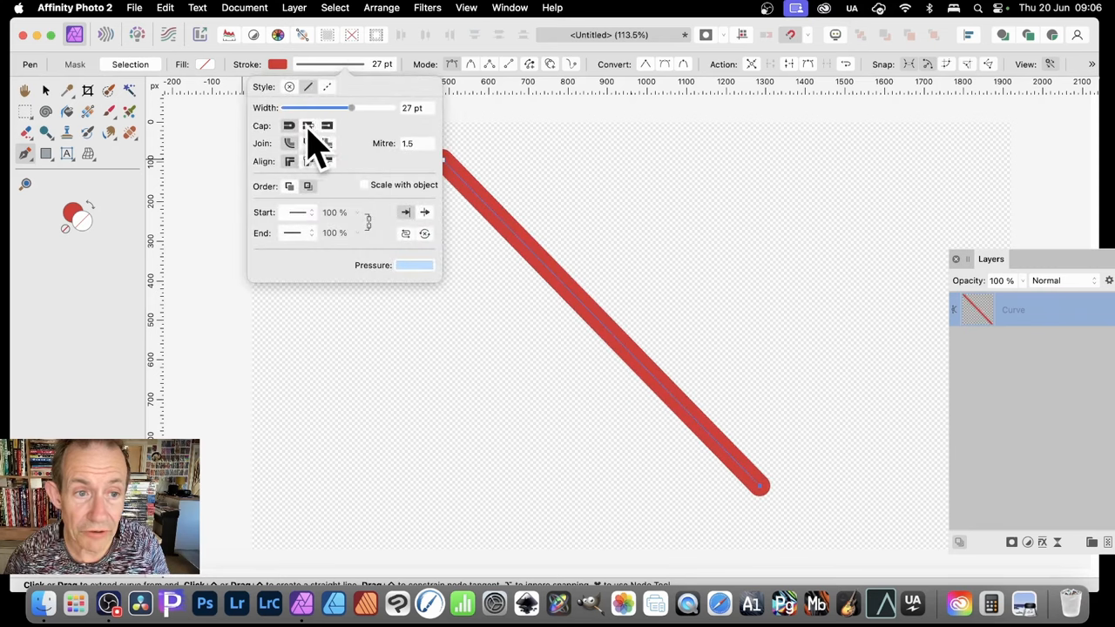
{"action": "left_click", "coordinate": [289, 125]}
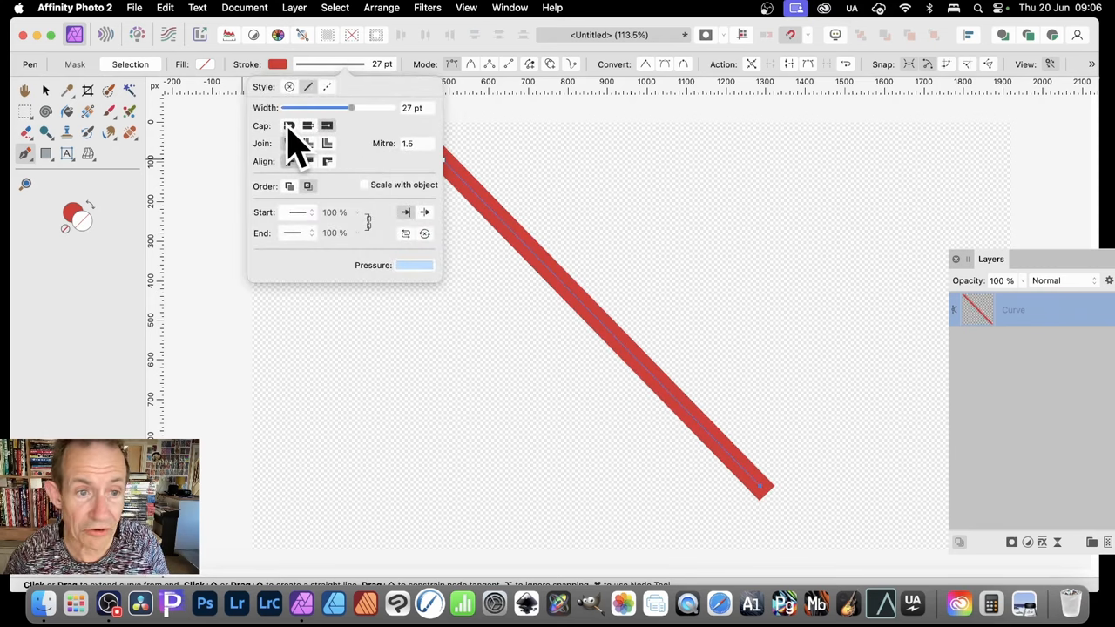
{"action": "left_click", "coordinate": [290, 125]}
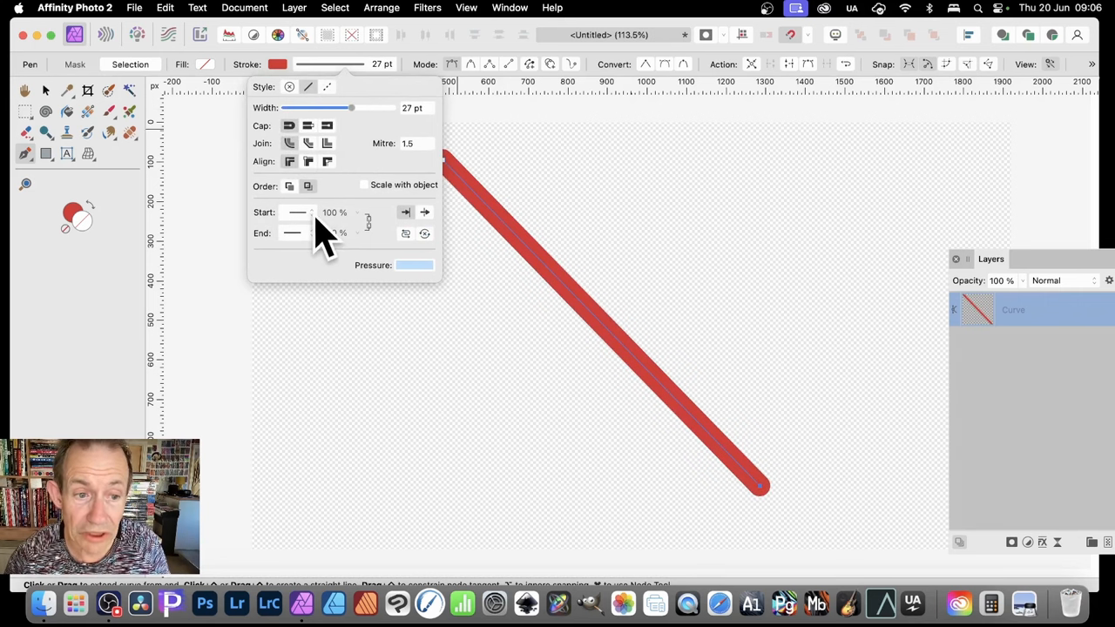
Step: Try a triangular start arrowhead and the Dash line style, ending with a solid stroke
{"action": "left_click", "coordinate": [297, 213]}
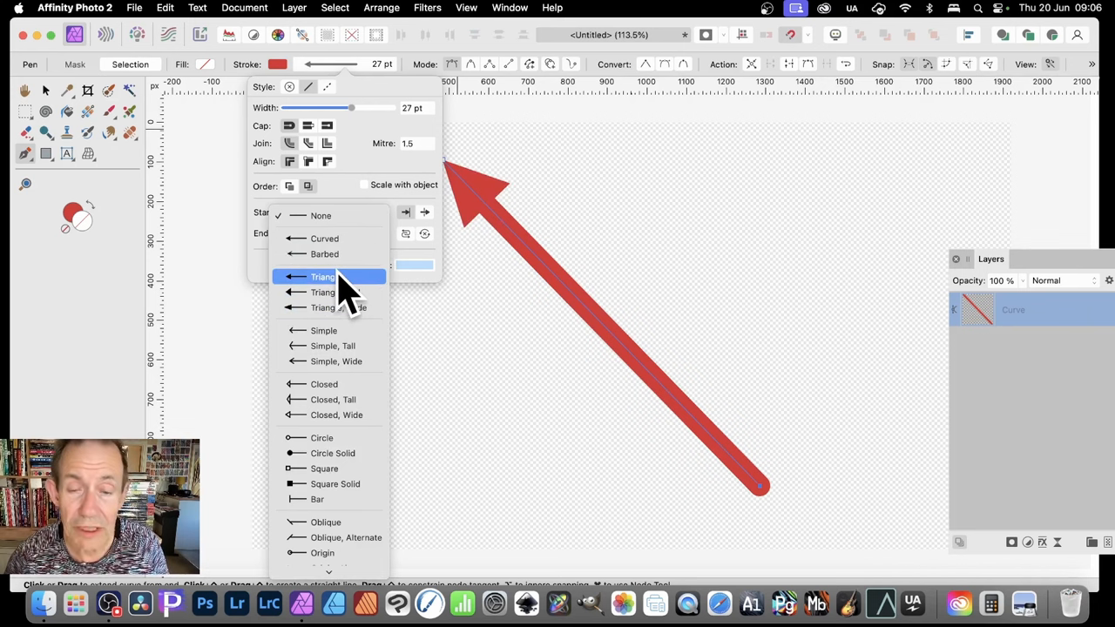
{"action": "left_click", "coordinate": [329, 277]}
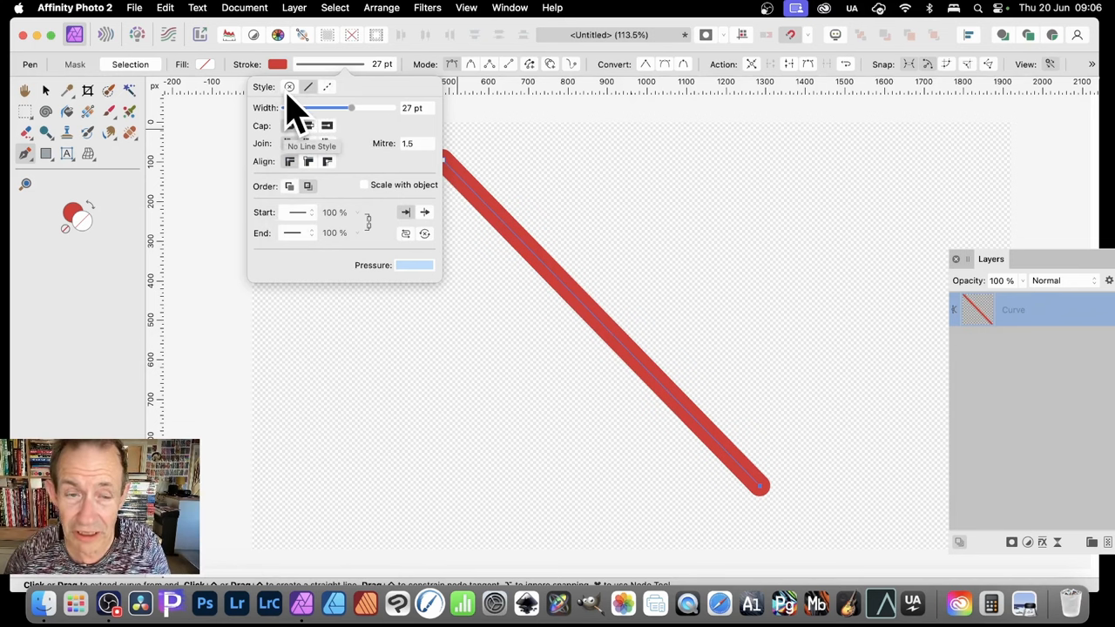
{"action": "left_click", "coordinate": [328, 87]}
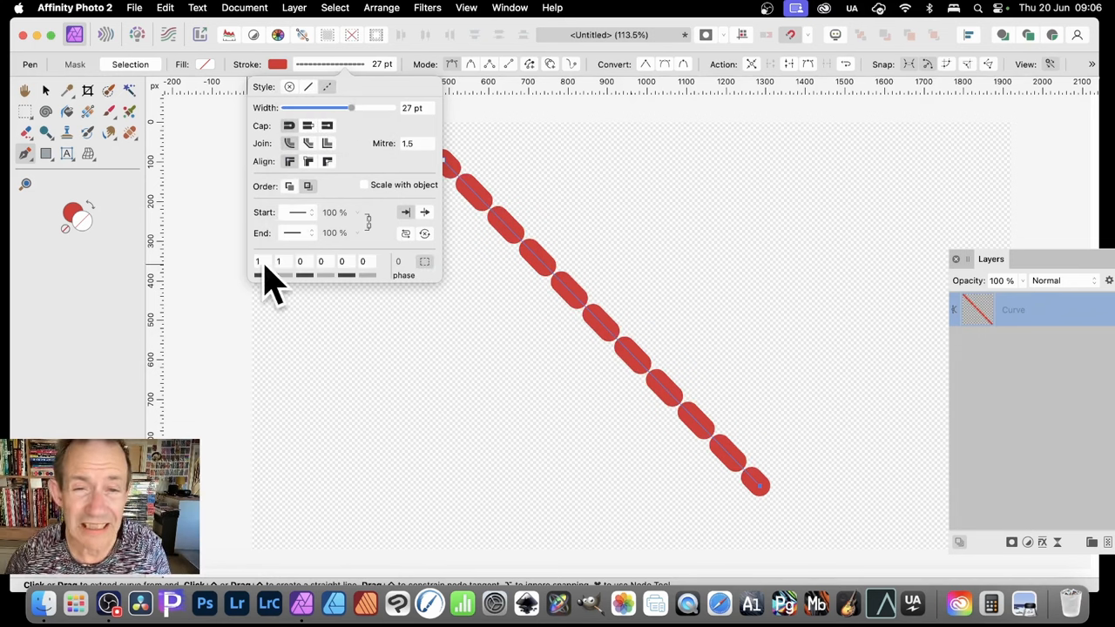
{"action": "mouse_move", "coordinate": [471, 253]}
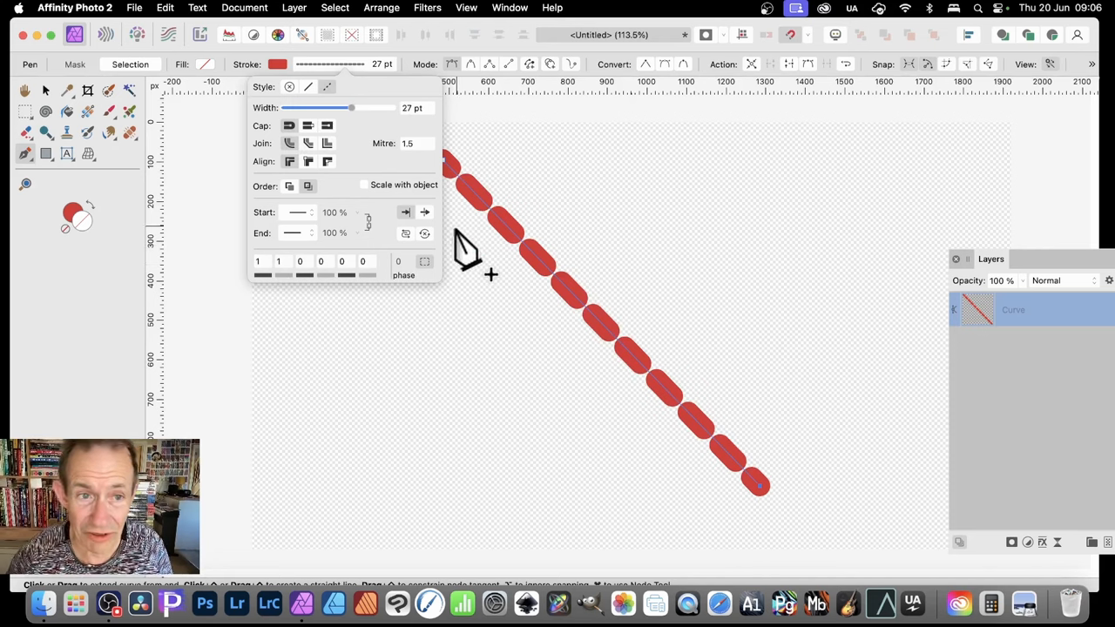
{"action": "mouse_move", "coordinate": [502, 310]}
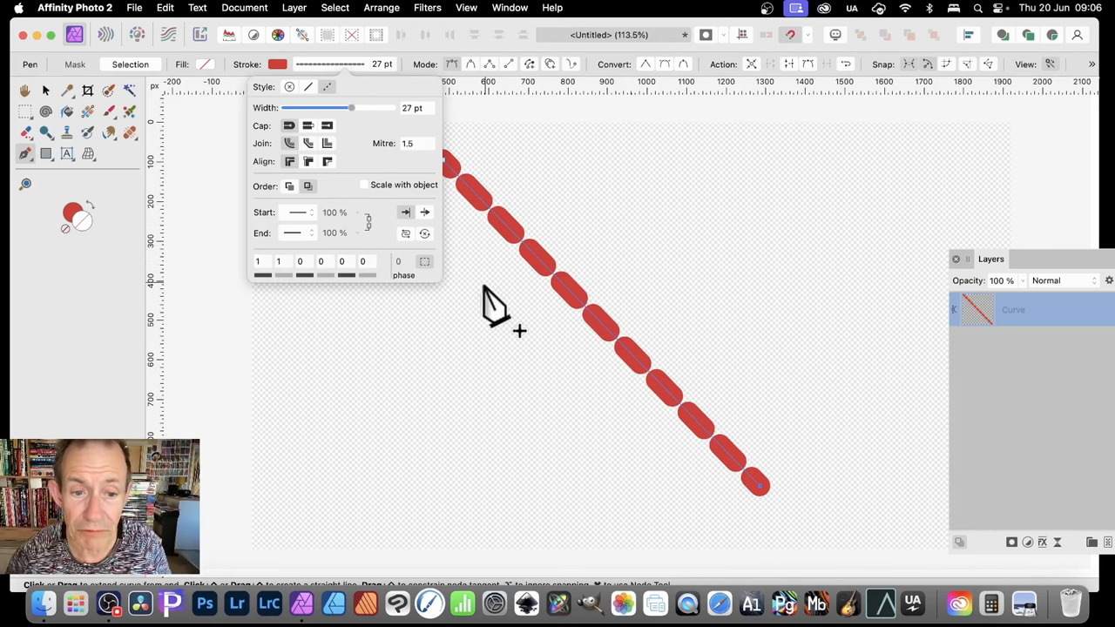
{"action": "mouse_move", "coordinate": [706, 409]}
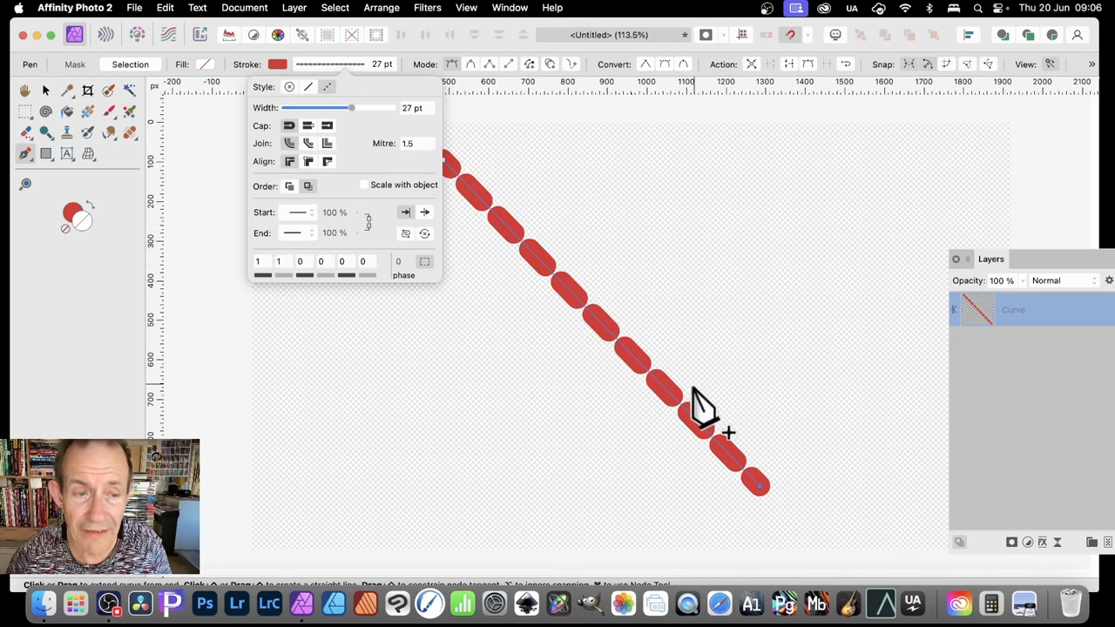
{"action": "left_click", "coordinate": [324, 88]}
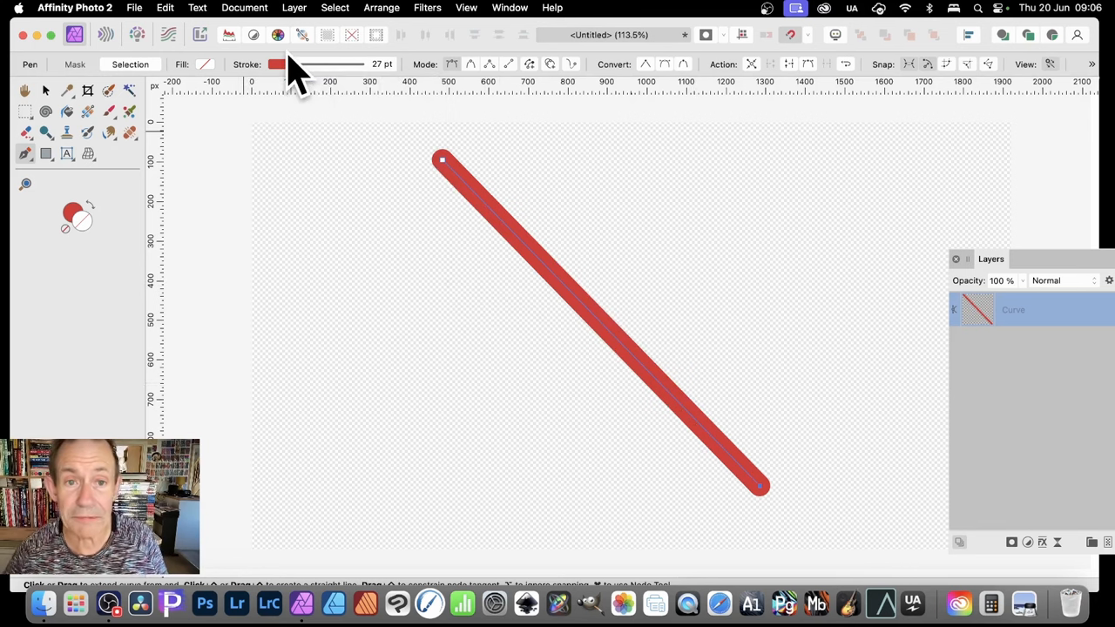
{"action": "mouse_move", "coordinate": [153, 84]}
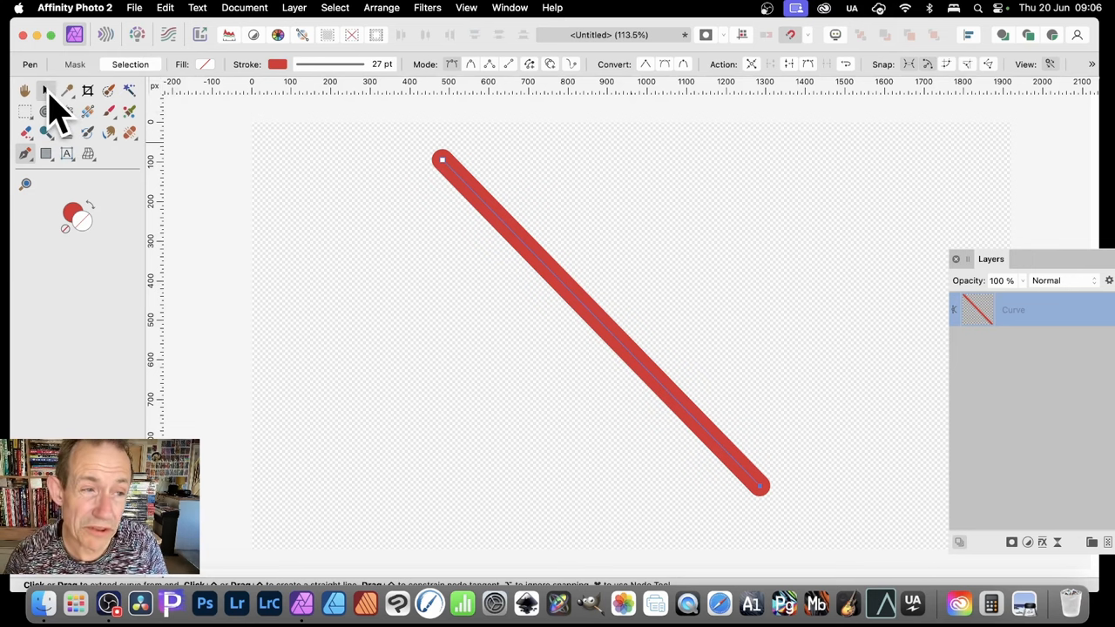
Step: Drag the line's top node with the Node Tool until the line stands nearly vertical
{"action": "left_click", "coordinate": [25, 91]}
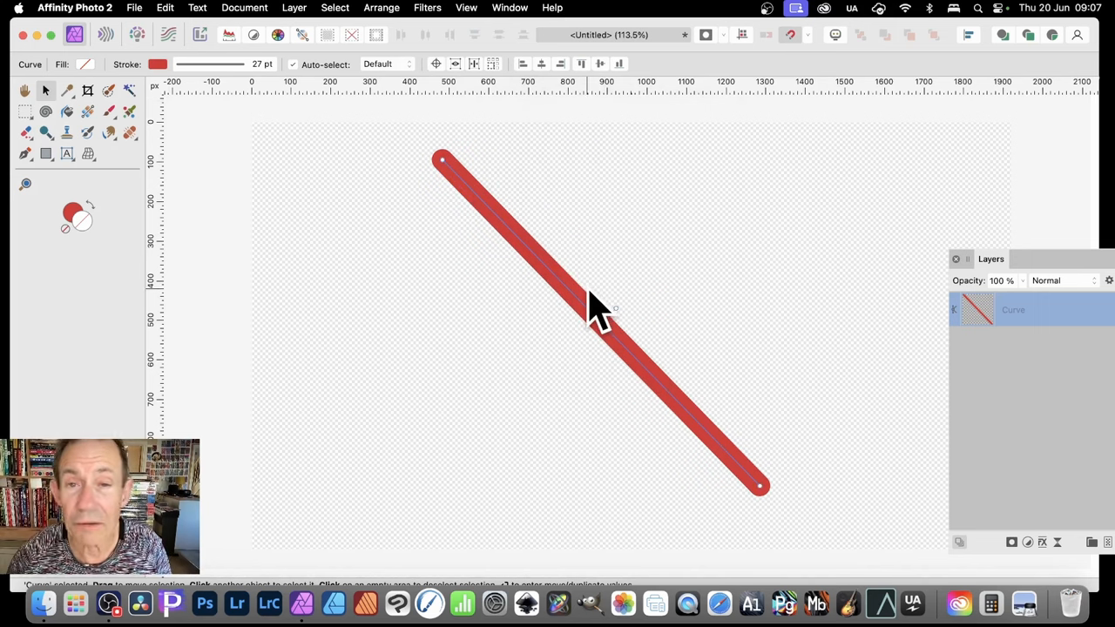
{"action": "mouse_move", "coordinate": [66, 206]}
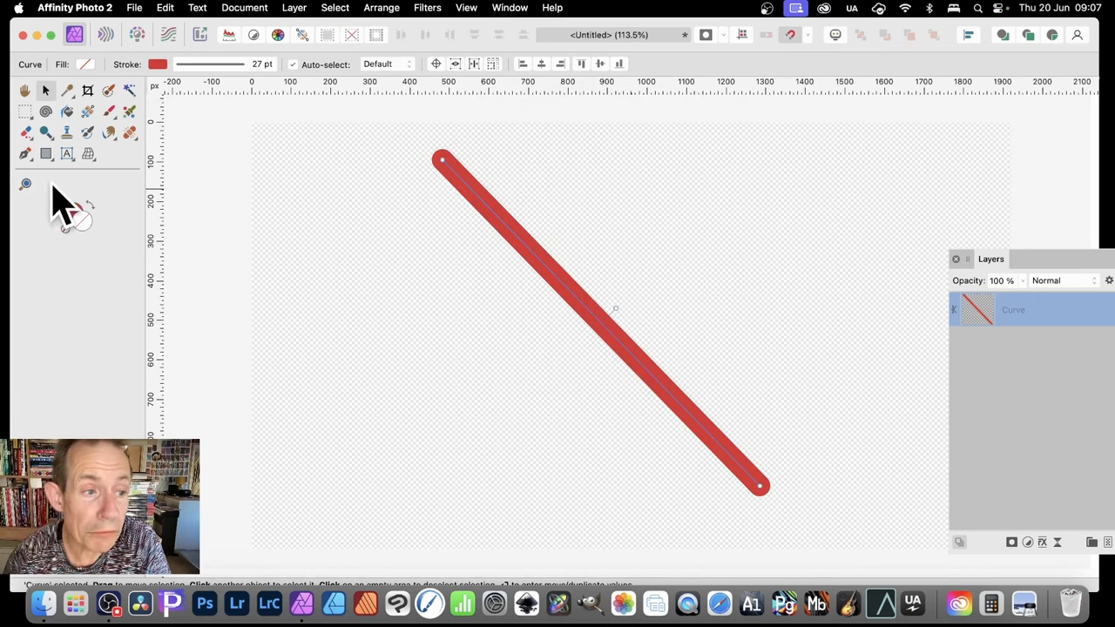
{"action": "left_click", "coordinate": [24, 153]}
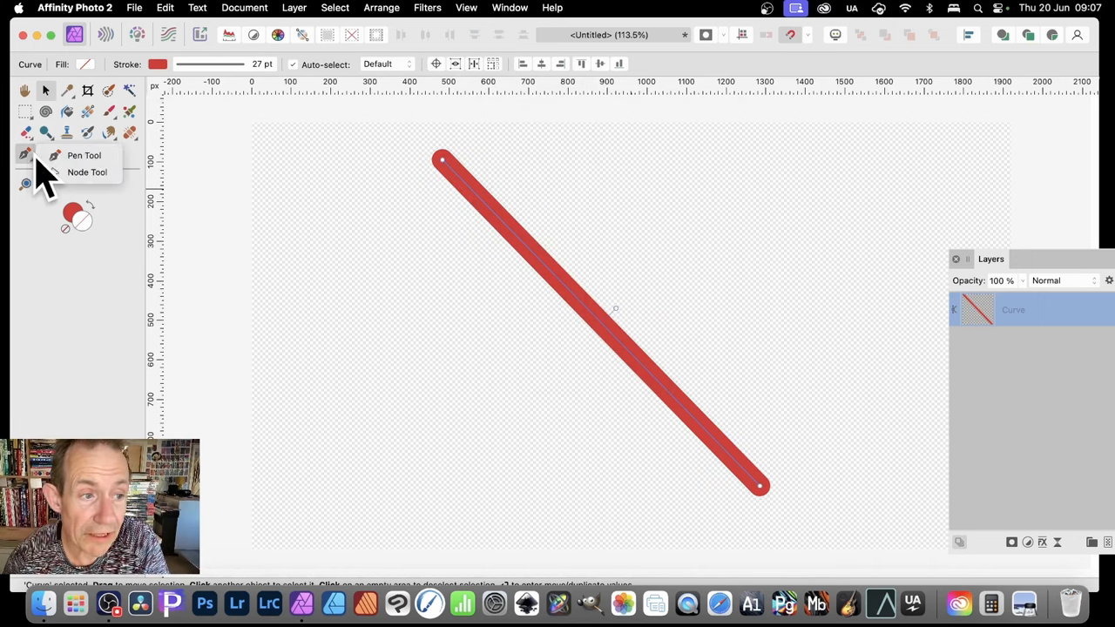
{"action": "left_click", "coordinate": [87, 172]}
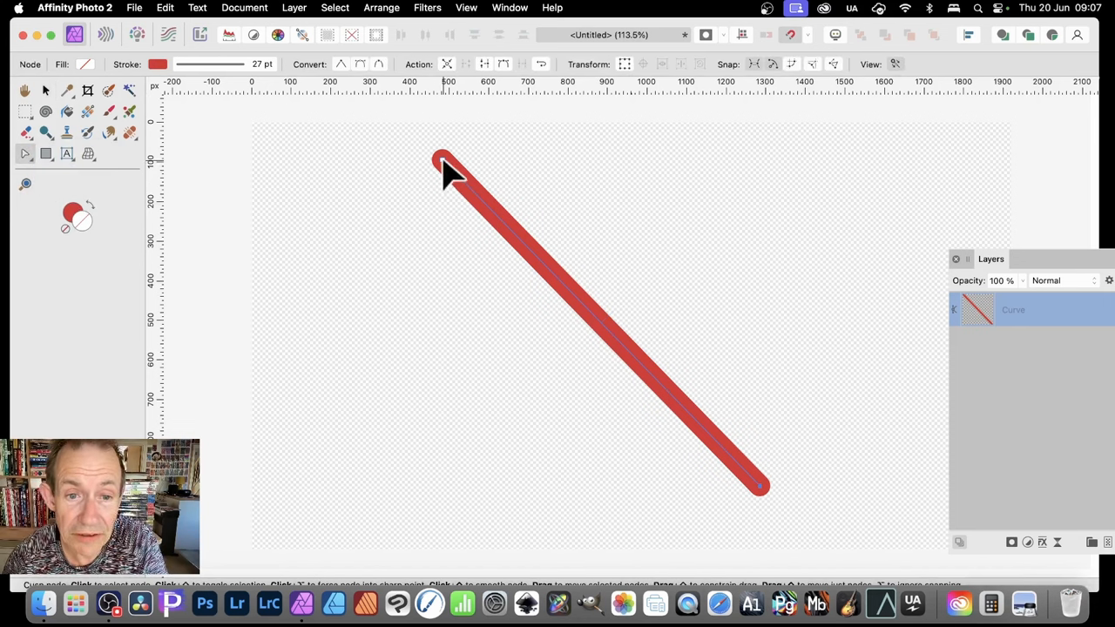
{"action": "left_click_drag", "start_coordinate": [440, 160], "coordinate": [592, 199]}
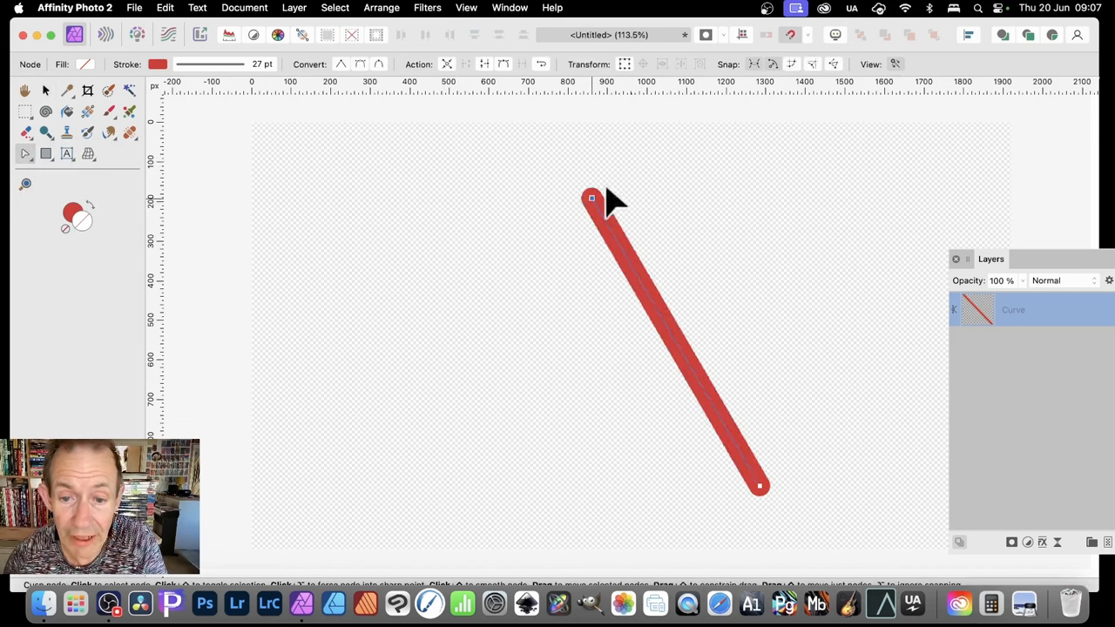
{"action": "left_click_drag", "start_coordinate": [592, 198], "coordinate": [572, 382]}
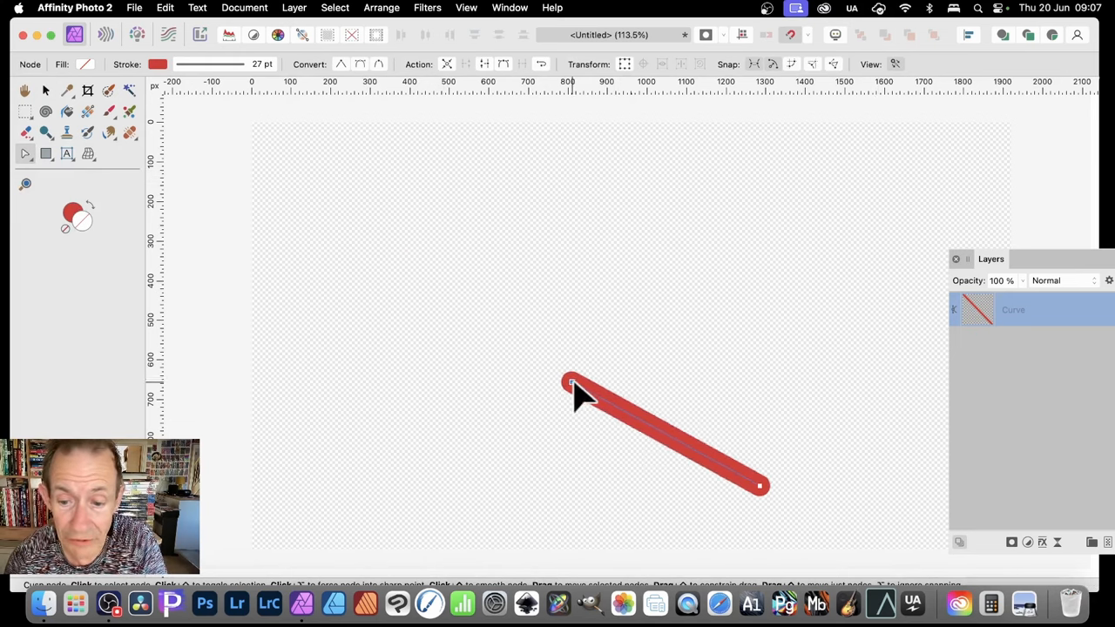
{"action": "left_click_drag", "start_coordinate": [572, 382], "coordinate": [248, 407]}
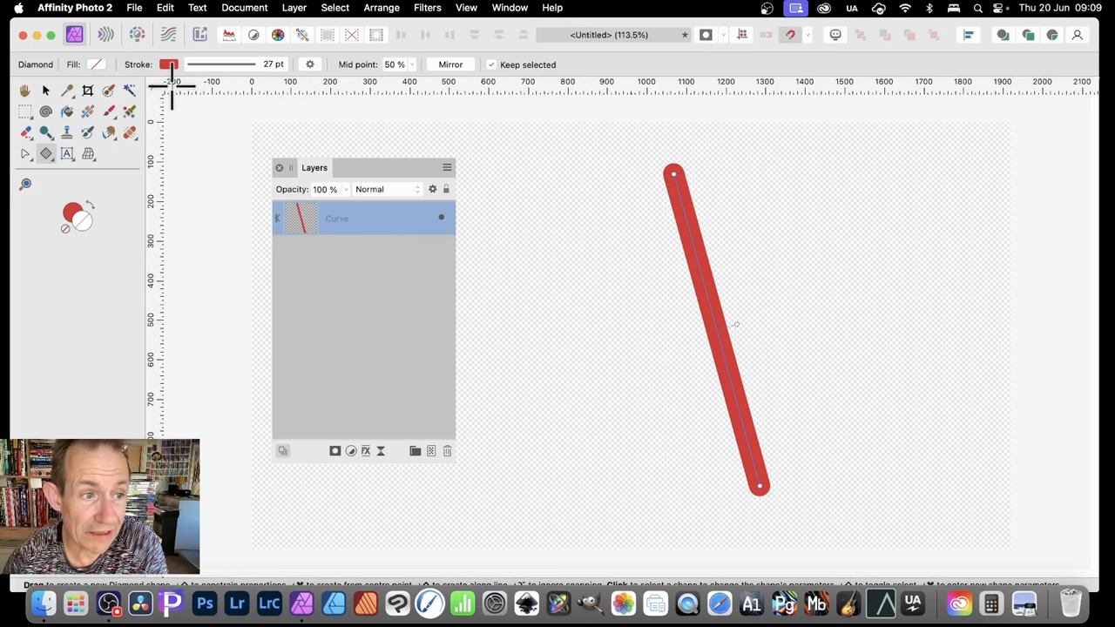
{"action": "mouse_move", "coordinate": [96, 131]}
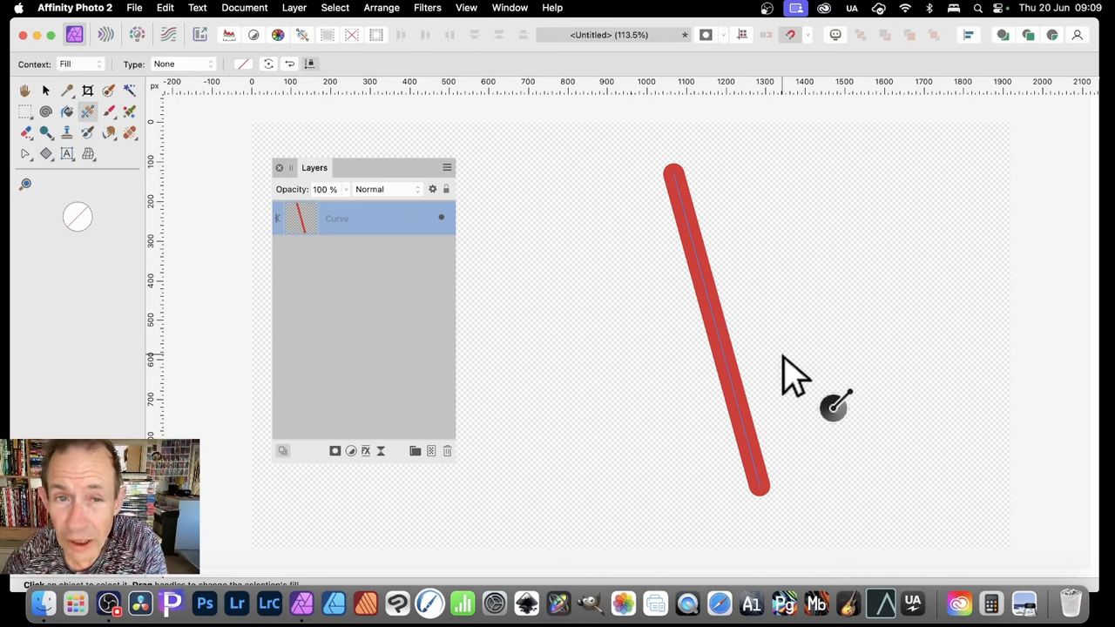
{"action": "mouse_move", "coordinate": [113, 96]}
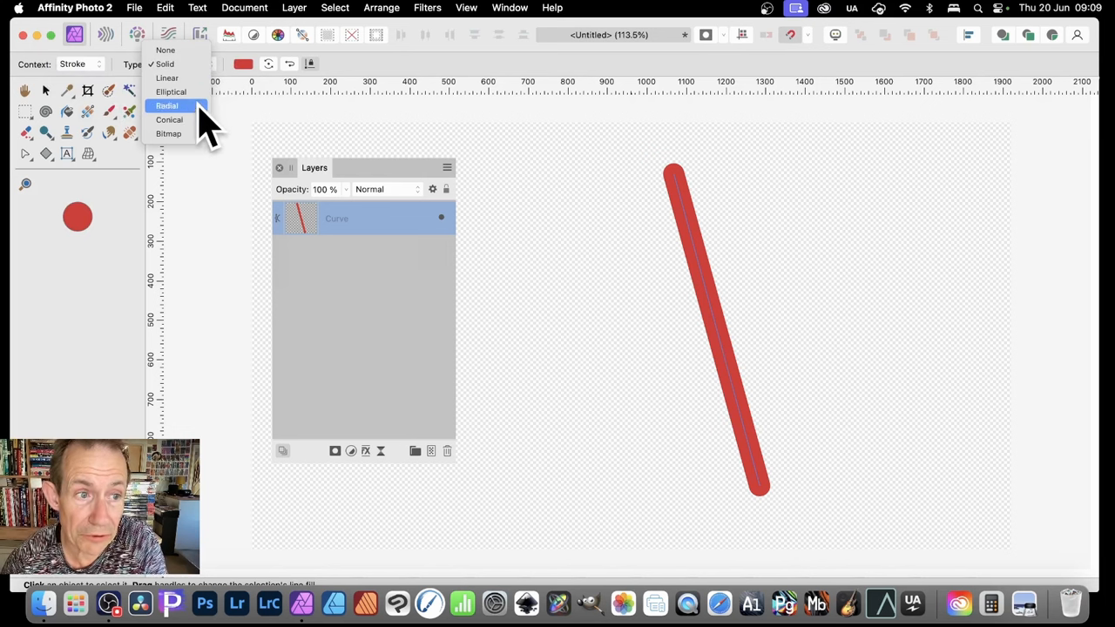
{"action": "mouse_move", "coordinate": [191, 78]}
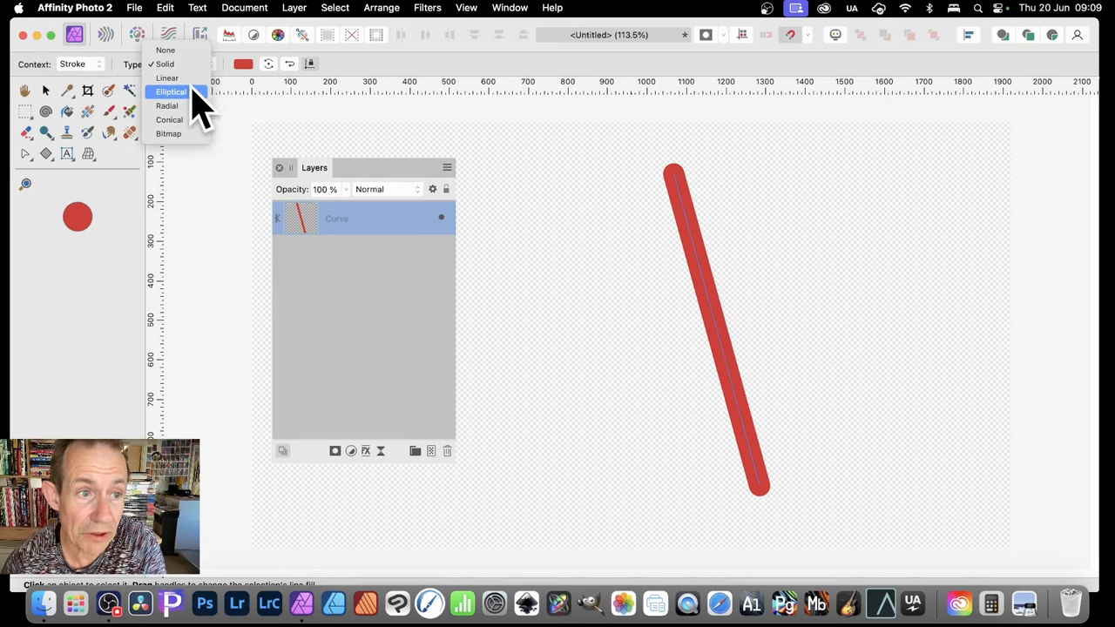
Step: Give the stroke an elliptical red gradient stretched from the line's top end
{"action": "left_click", "coordinate": [171, 91]}
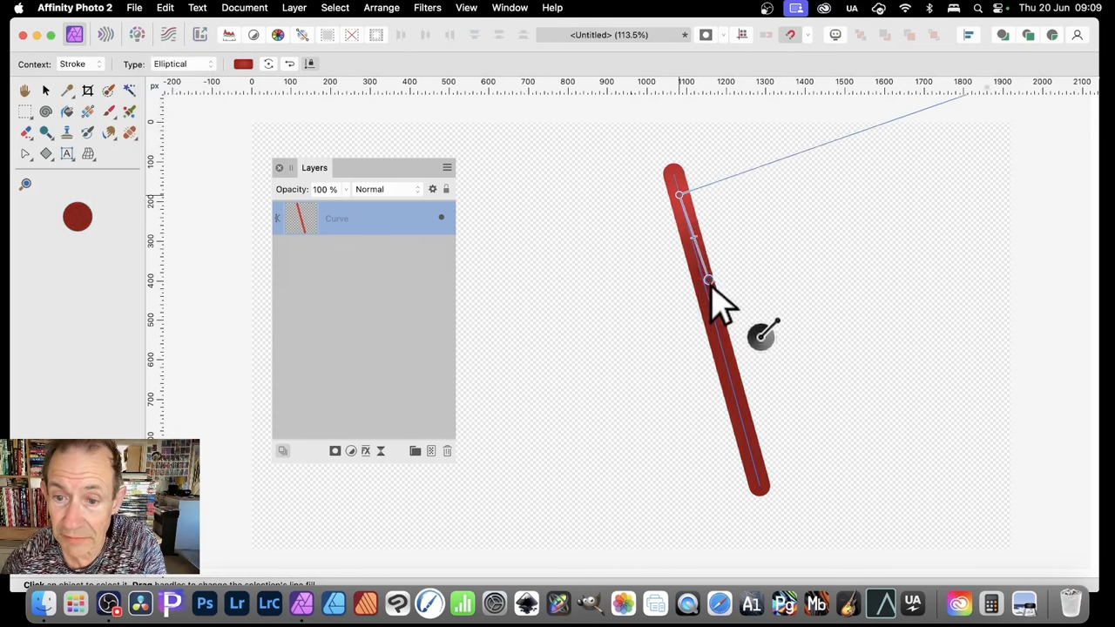
{"action": "left_click_drag", "start_coordinate": [708, 281], "coordinate": [728, 387]}
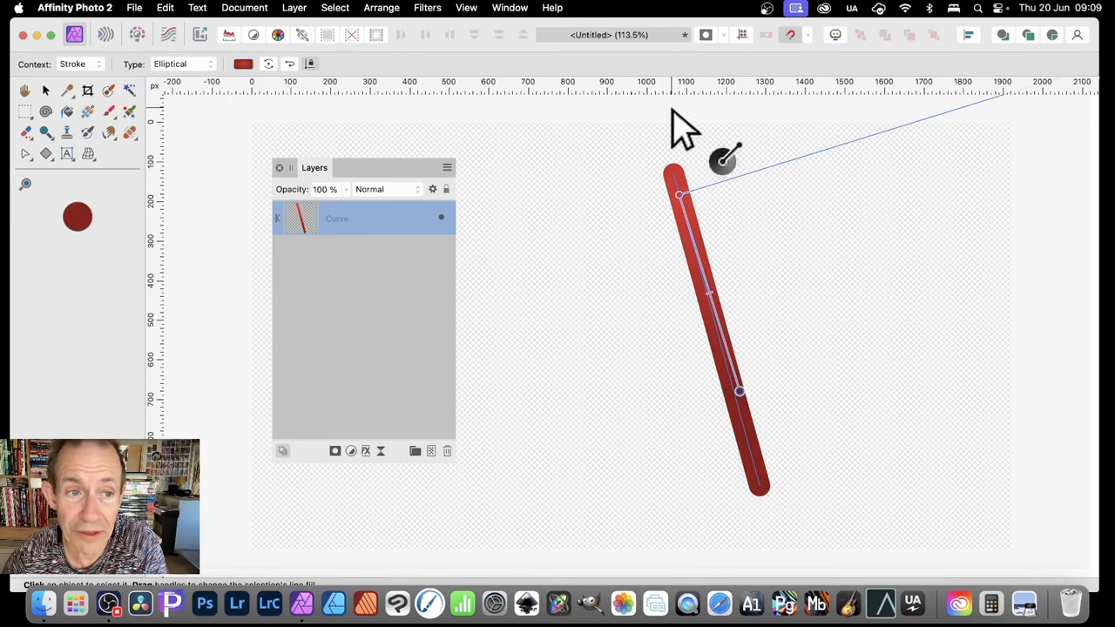
{"action": "left_click", "coordinate": [183, 63]}
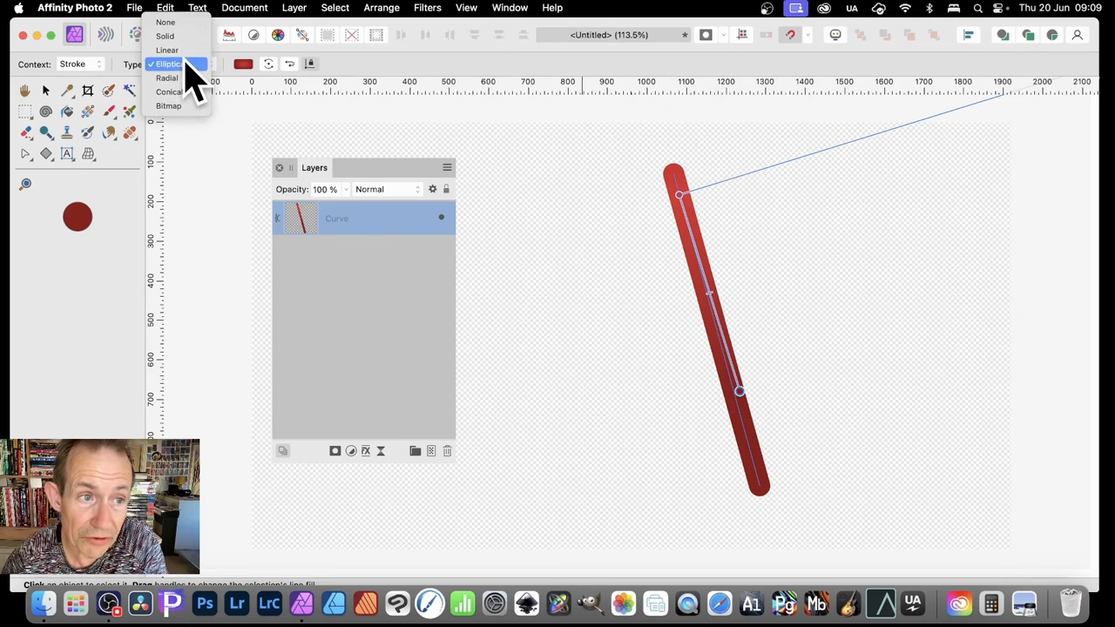
Step: Set the stroke type to Bitmap and load an image from the folder as its texture
{"action": "left_click", "coordinate": [167, 106]}
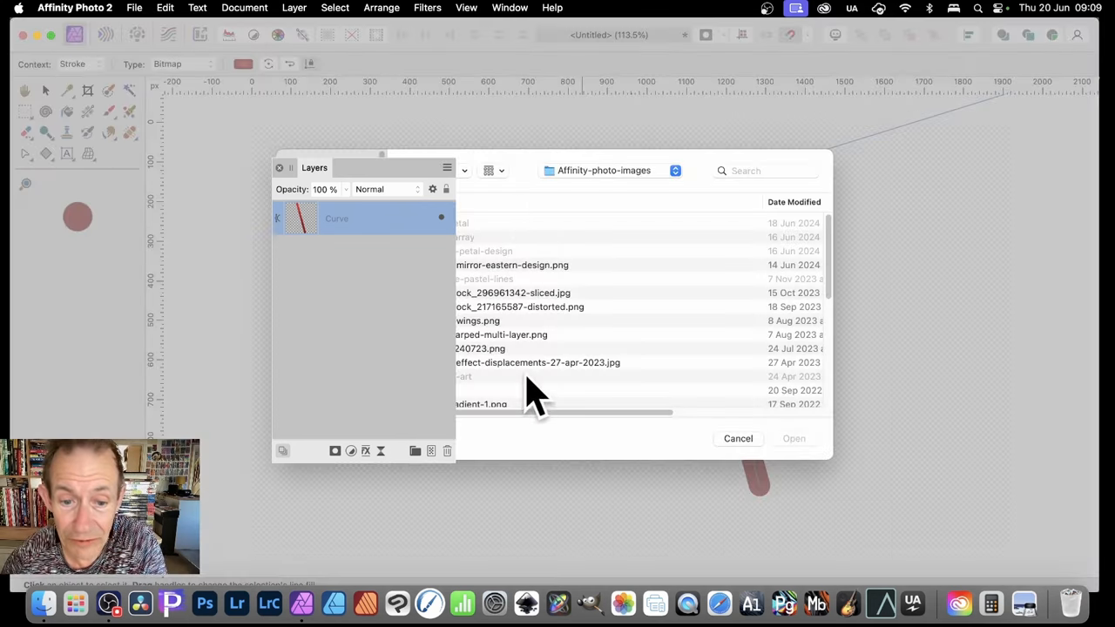
{"action": "scroll", "scroll_direction": "down", "scroll_amount": 3}
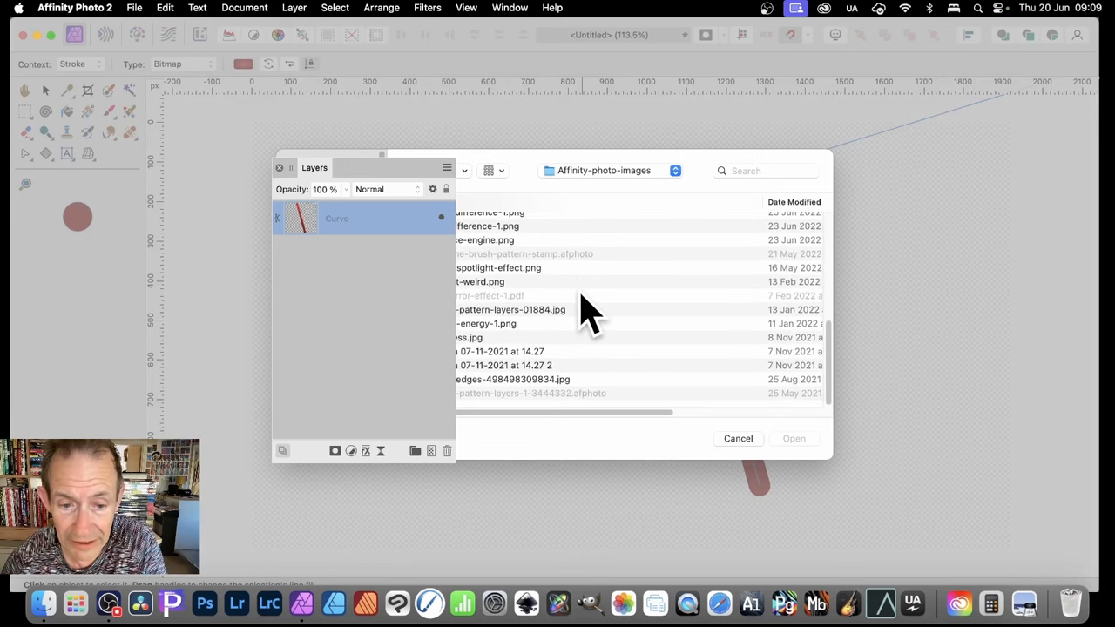
{"action": "left_click", "coordinate": [495, 293]}
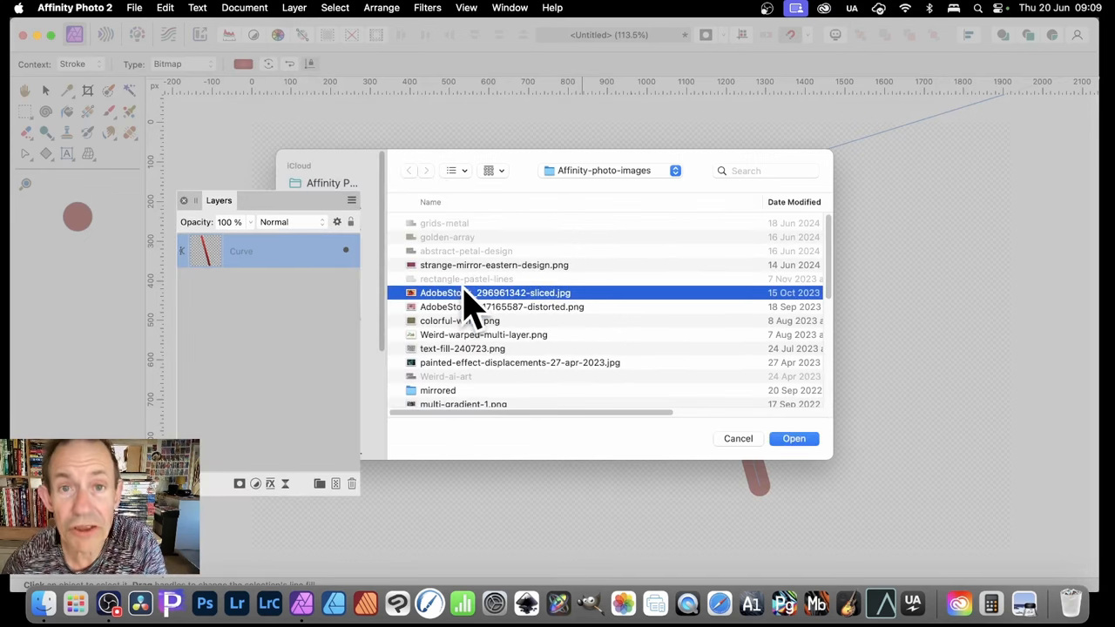
{"action": "left_click", "coordinate": [794, 439]}
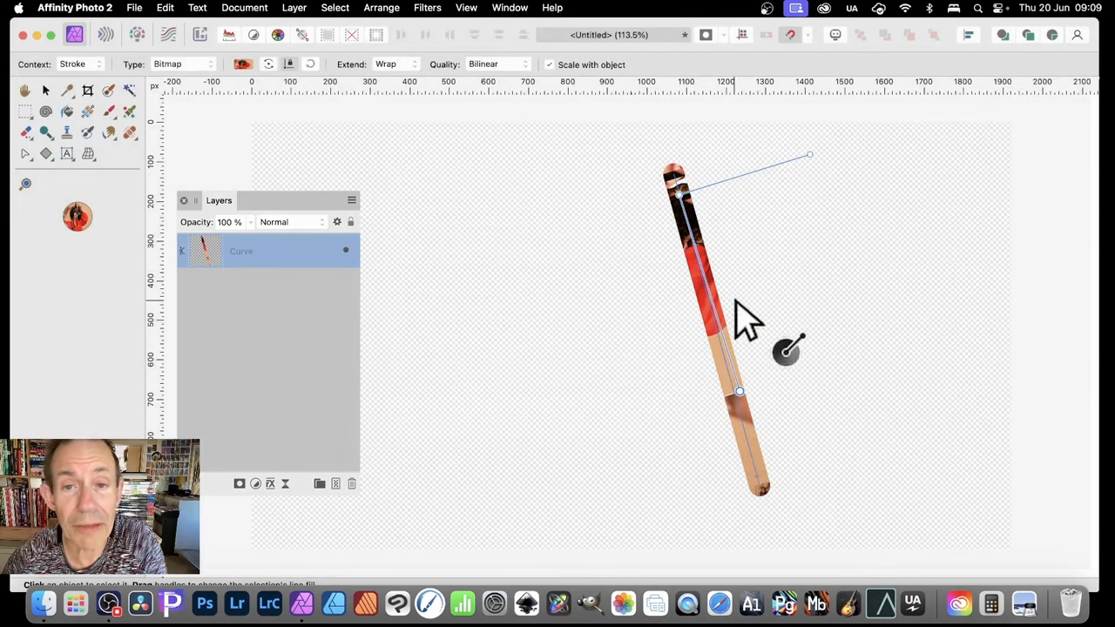
{"action": "mouse_move", "coordinate": [732, 409]}
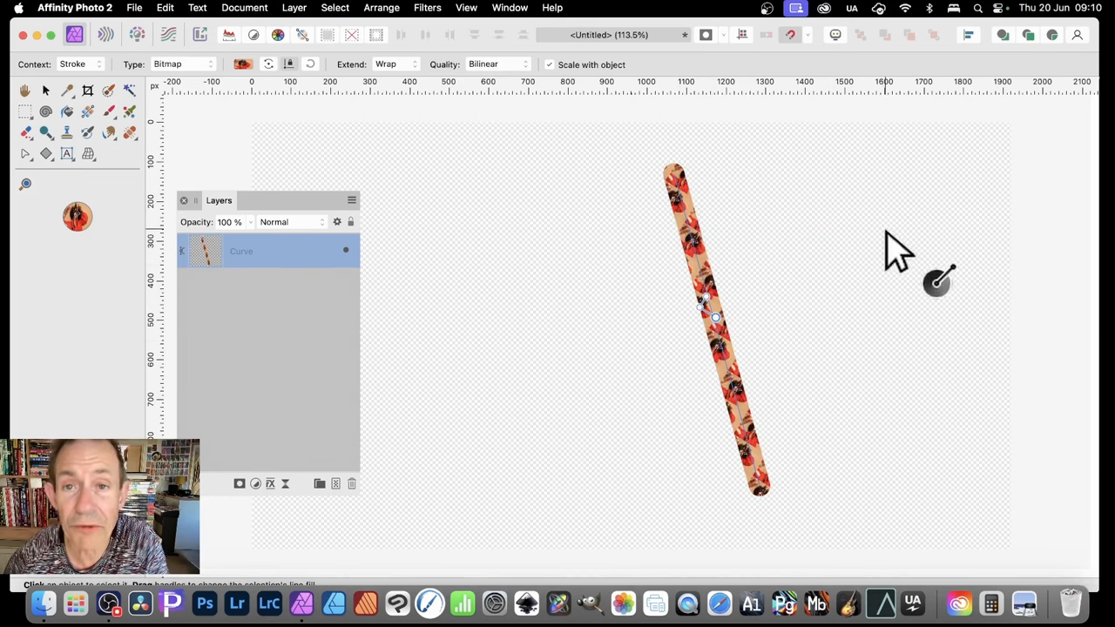
{"action": "mouse_move", "coordinate": [852, 596]}
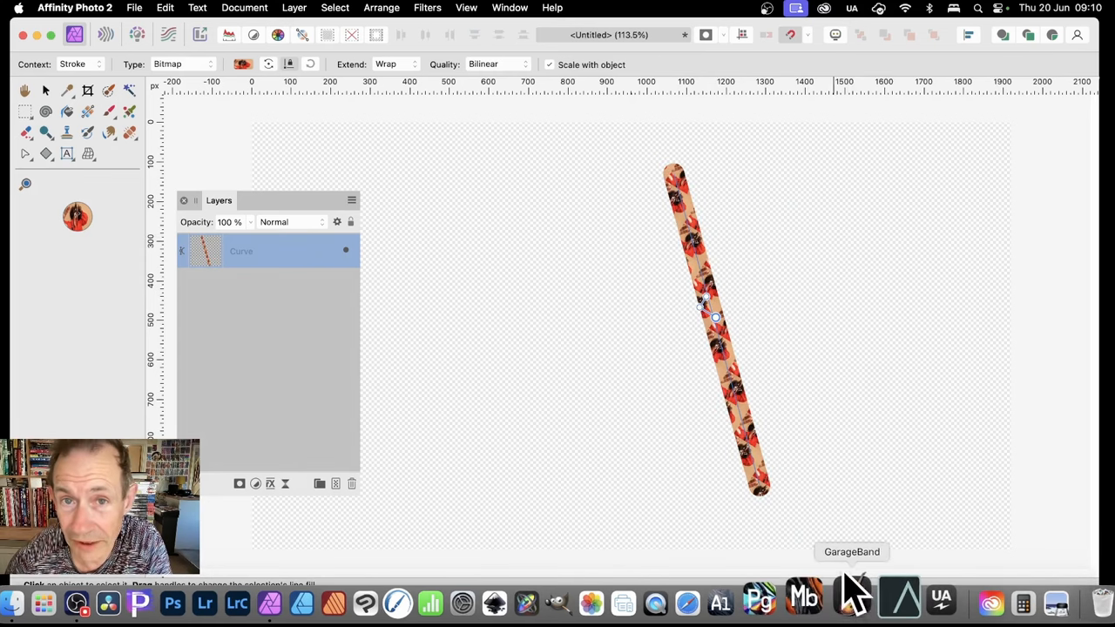
{"action": "mouse_move", "coordinate": [857, 358]}
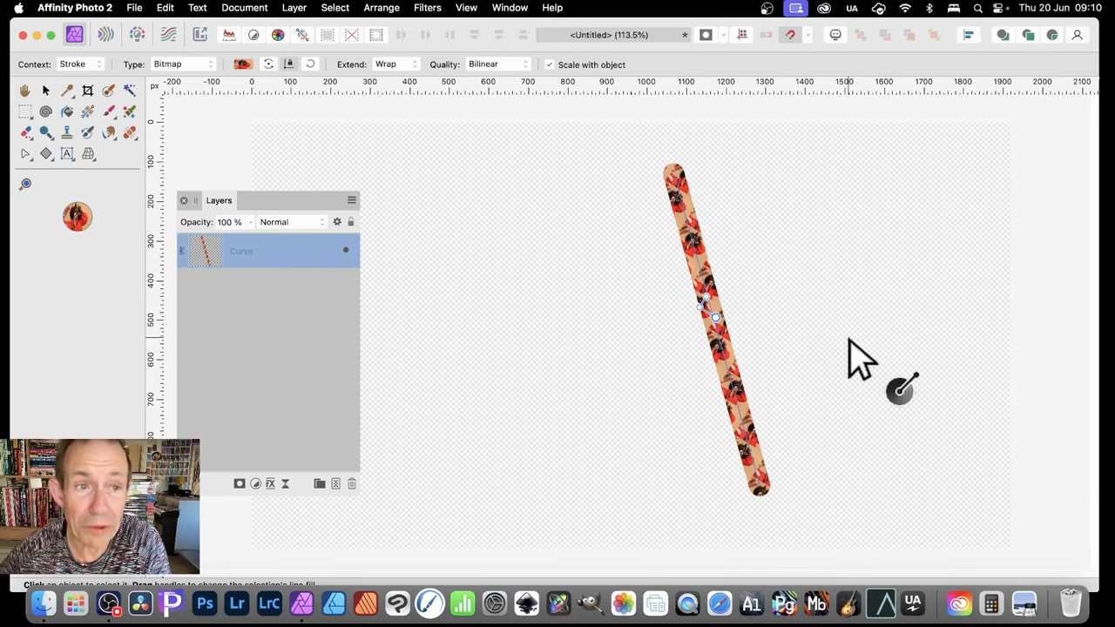
Step: Rasterise the textured line into a pixel layer
{"action": "left_click", "coordinate": [293, 7]}
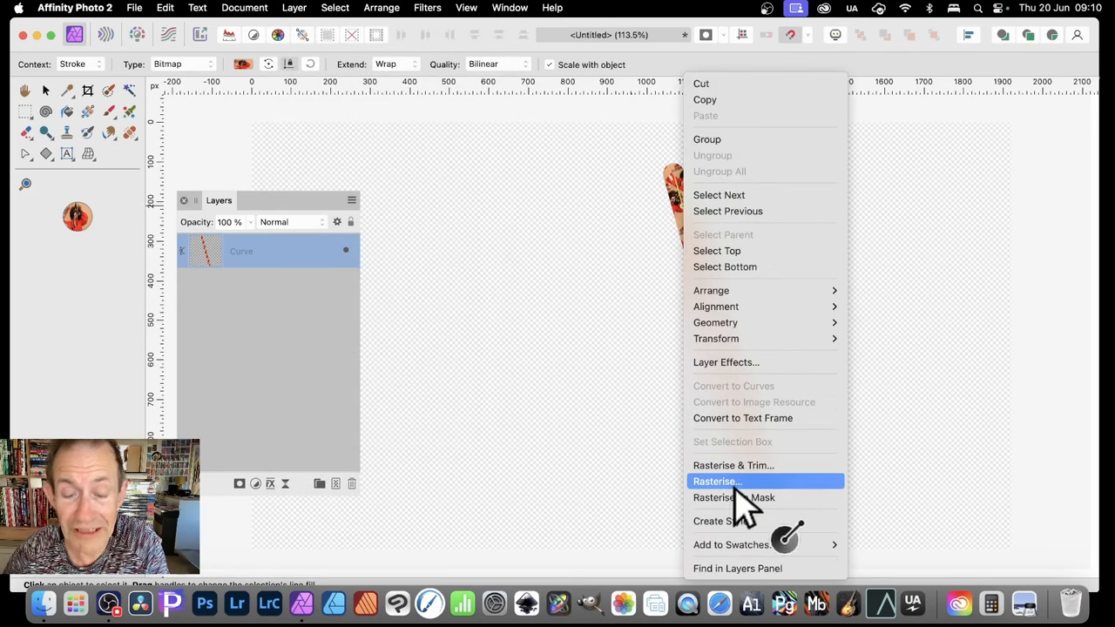
{"action": "left_click", "coordinate": [716, 481]}
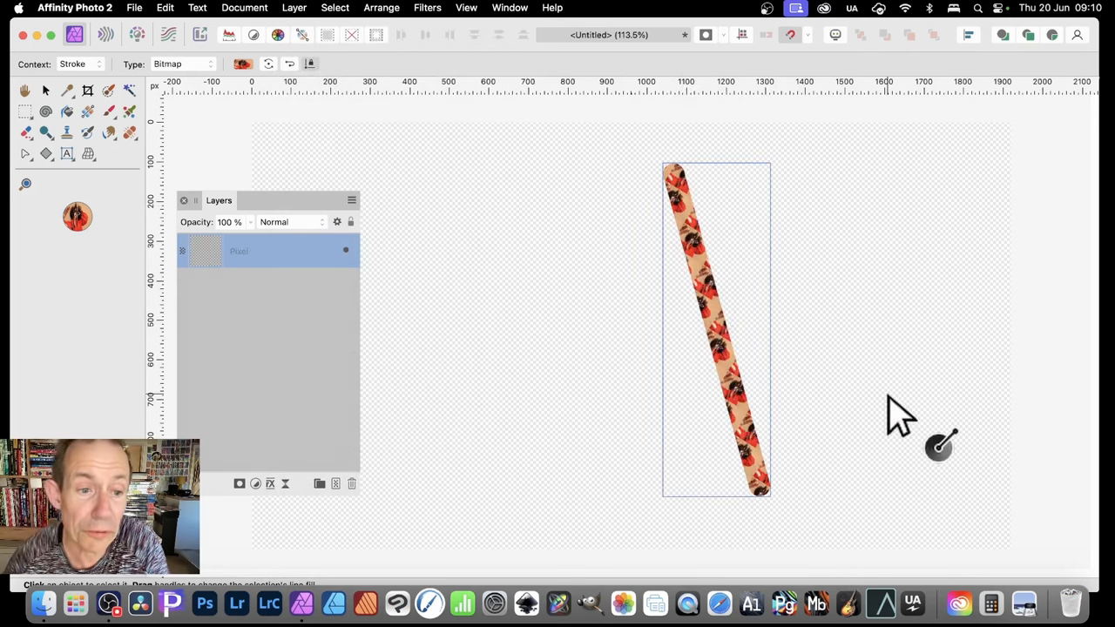